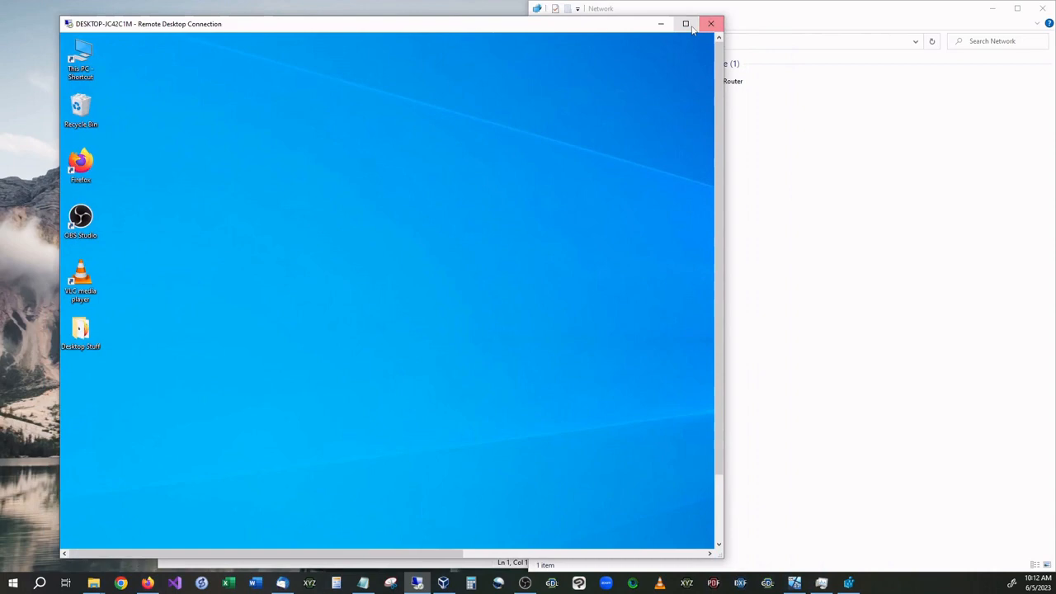
- Switch the remote session to full screen to work on the other PC's desktop
{"action": "left_click", "coordinate": [685, 23]}
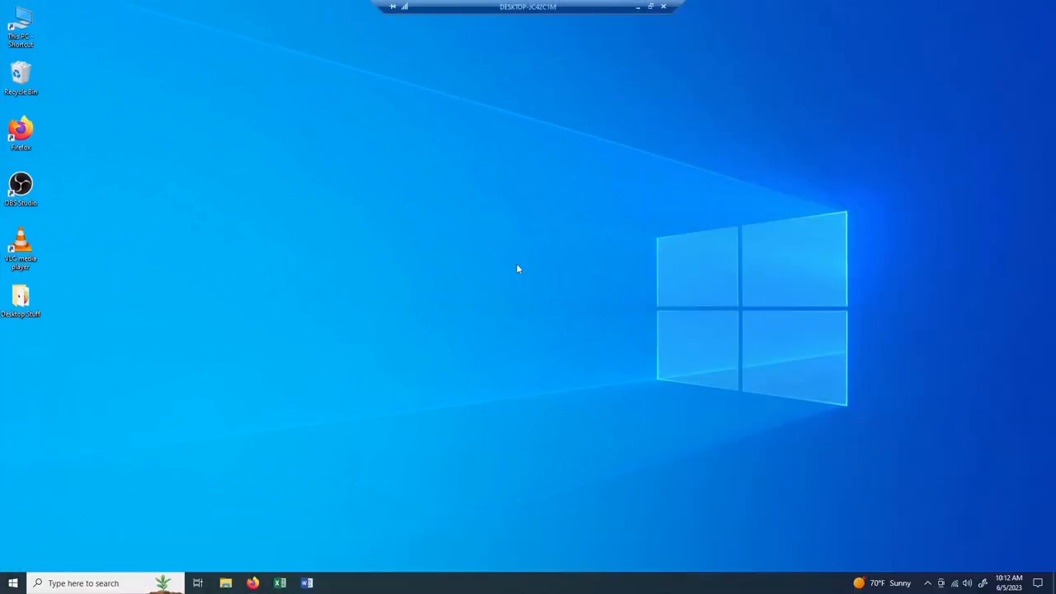
{"action": "mouse_move", "coordinate": [567, 287]}
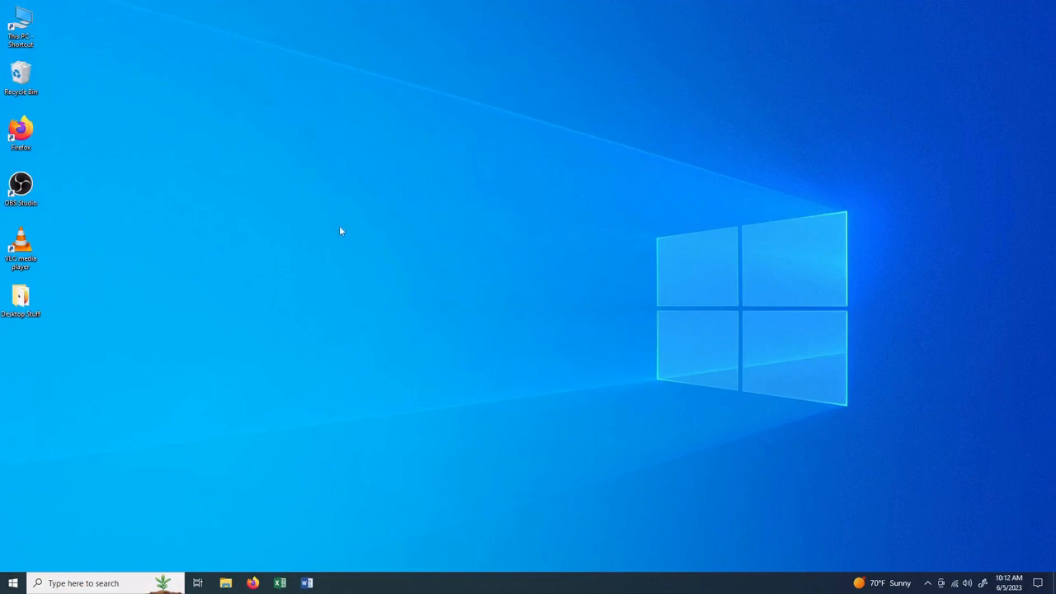
{"action": "mouse_move", "coordinate": [689, 5]}
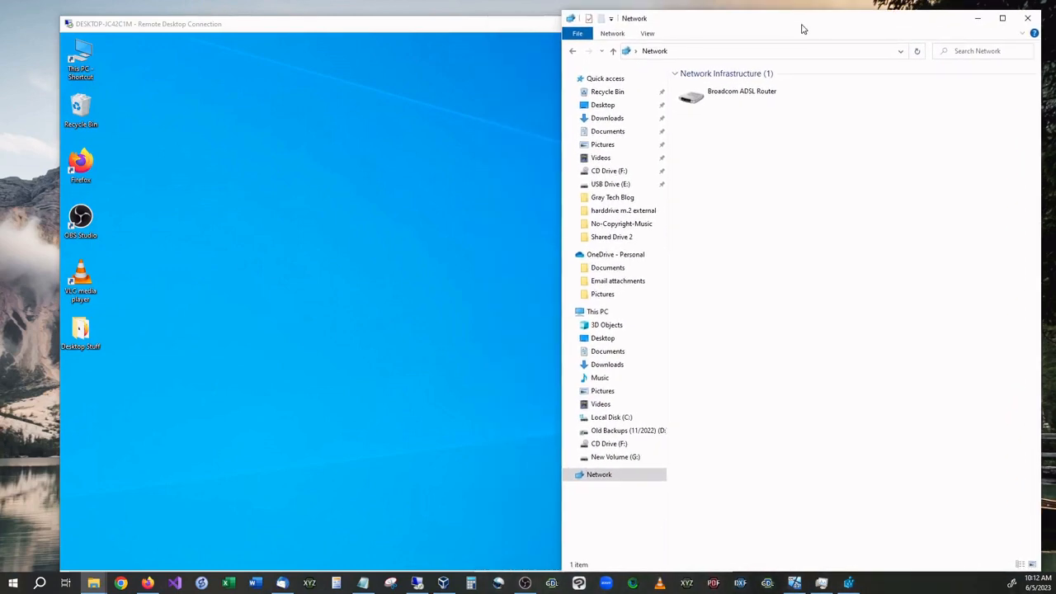
{"action": "left_click", "coordinate": [599, 475]}
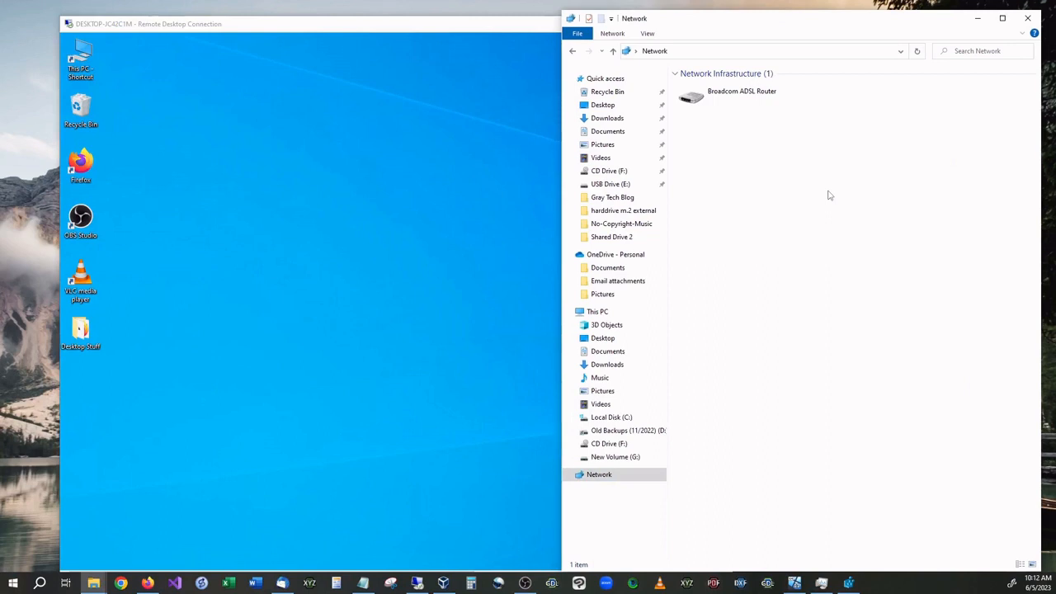
{"action": "mouse_move", "coordinate": [762, 254]}
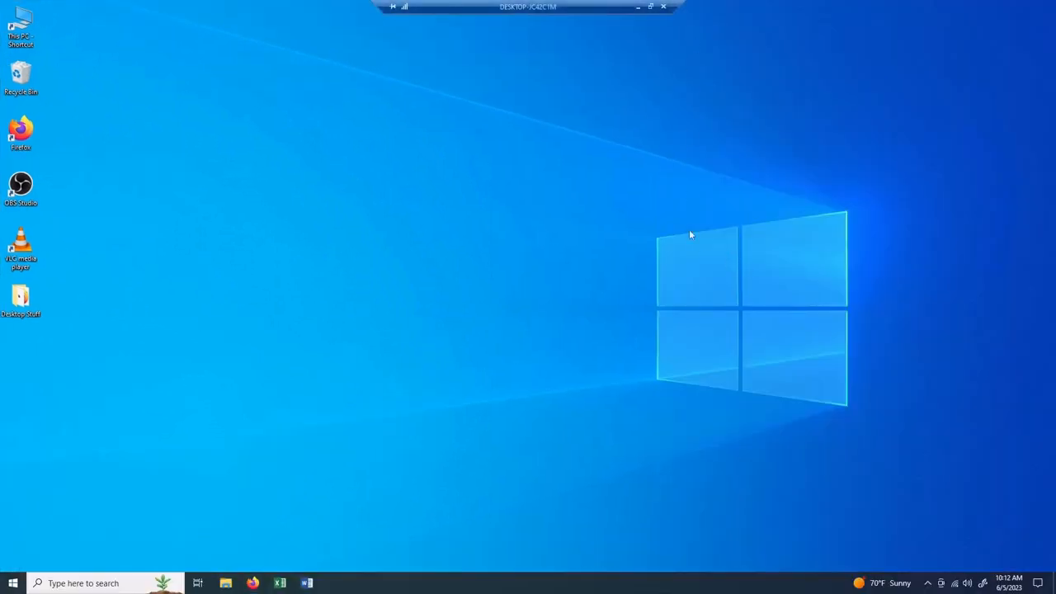
{"action": "mouse_move", "coordinate": [590, 228]}
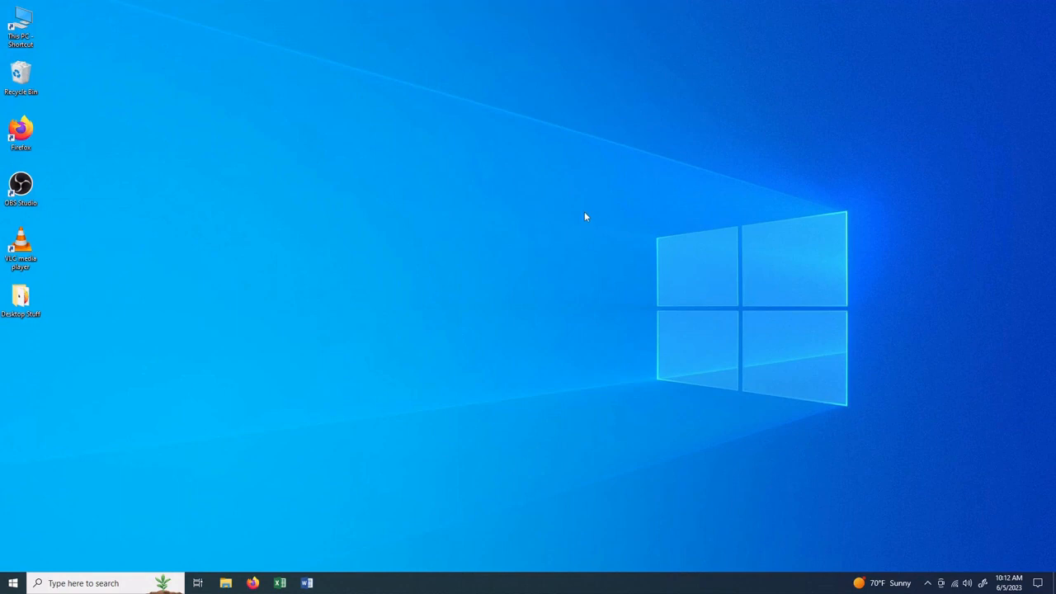
{"action": "mouse_move", "coordinate": [623, 239]}
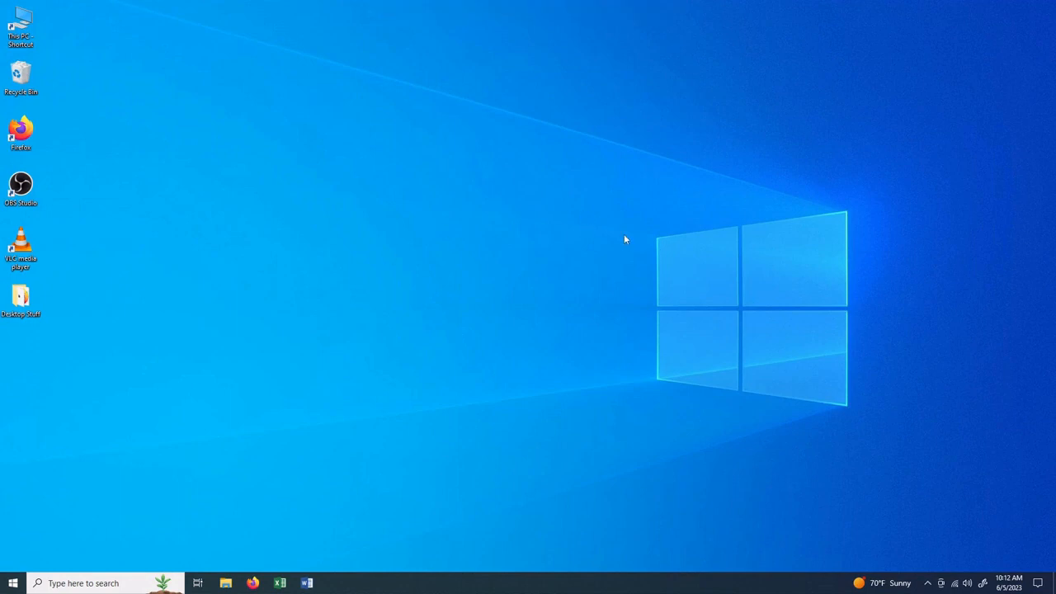
{"action": "mouse_move", "coordinate": [554, 244]}
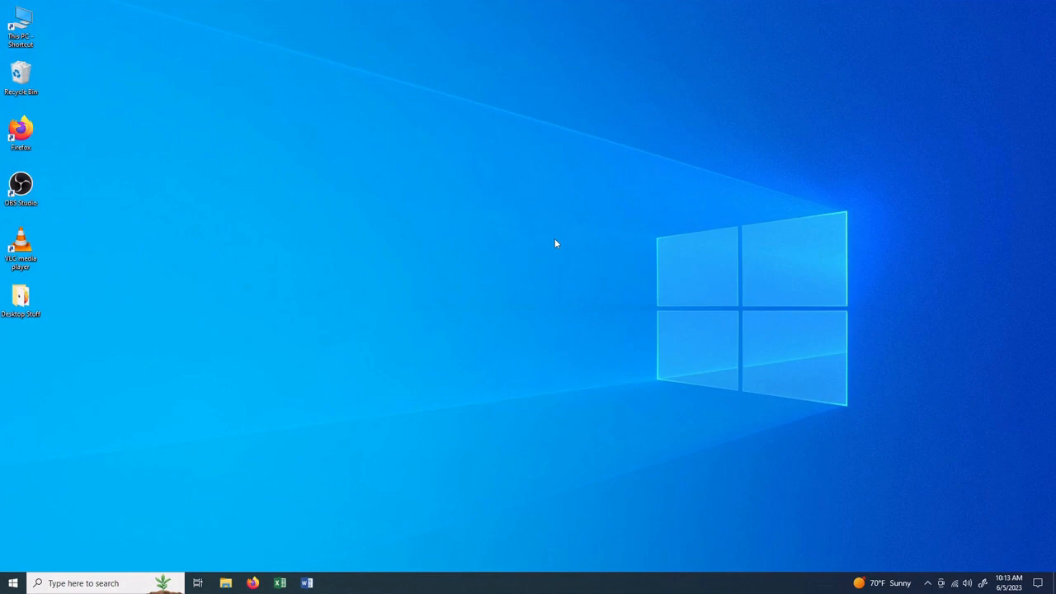
{"action": "mouse_move", "coordinate": [185, 412]}
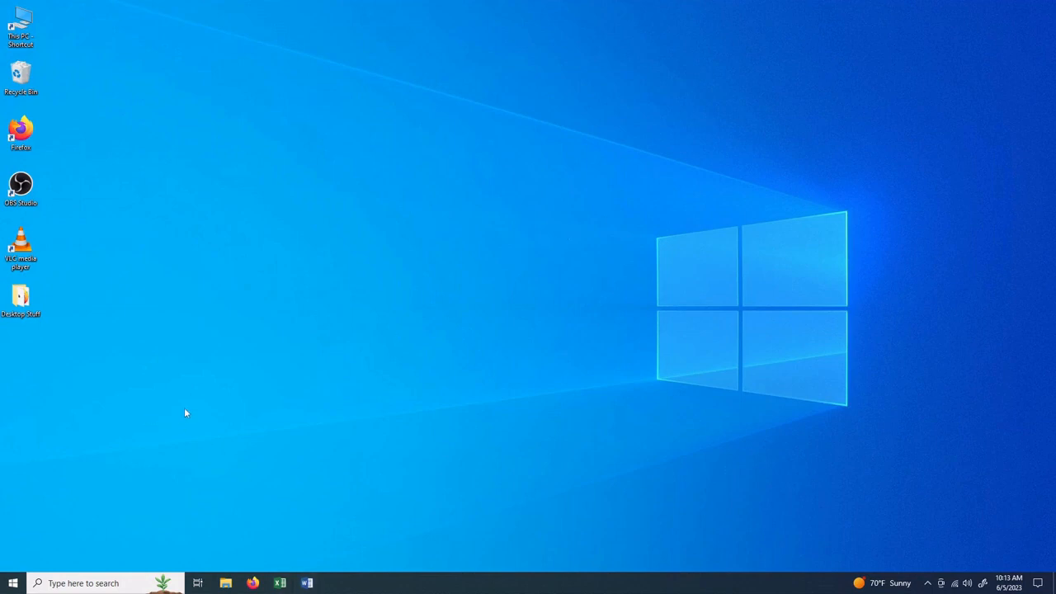
{"action": "mouse_move", "coordinate": [173, 344]}
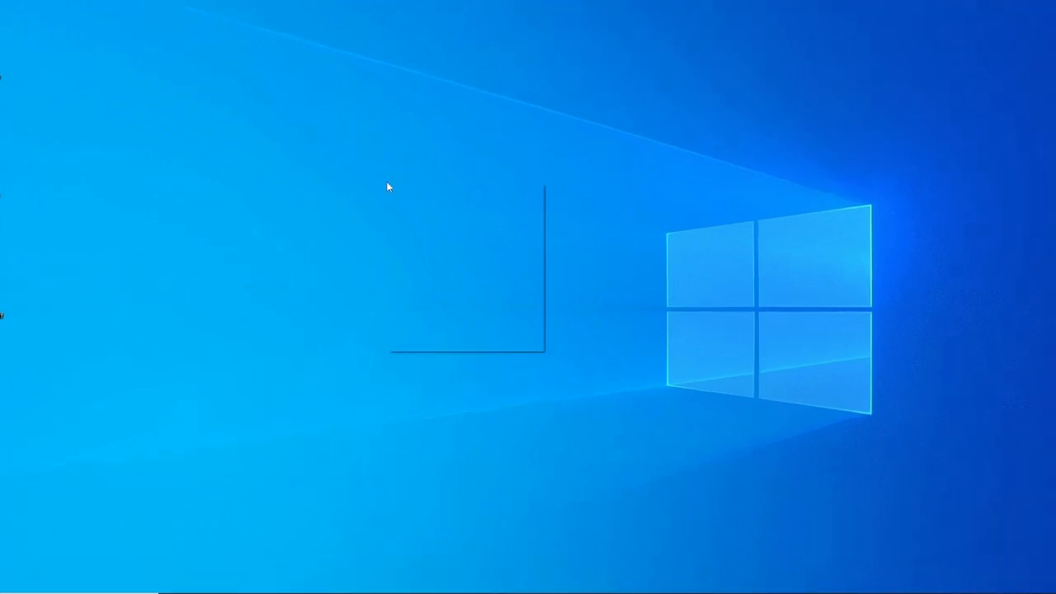
- Create a new desktop folder named 'Shared Drive Old'
{"action": "right_click", "coordinate": [389, 188]}
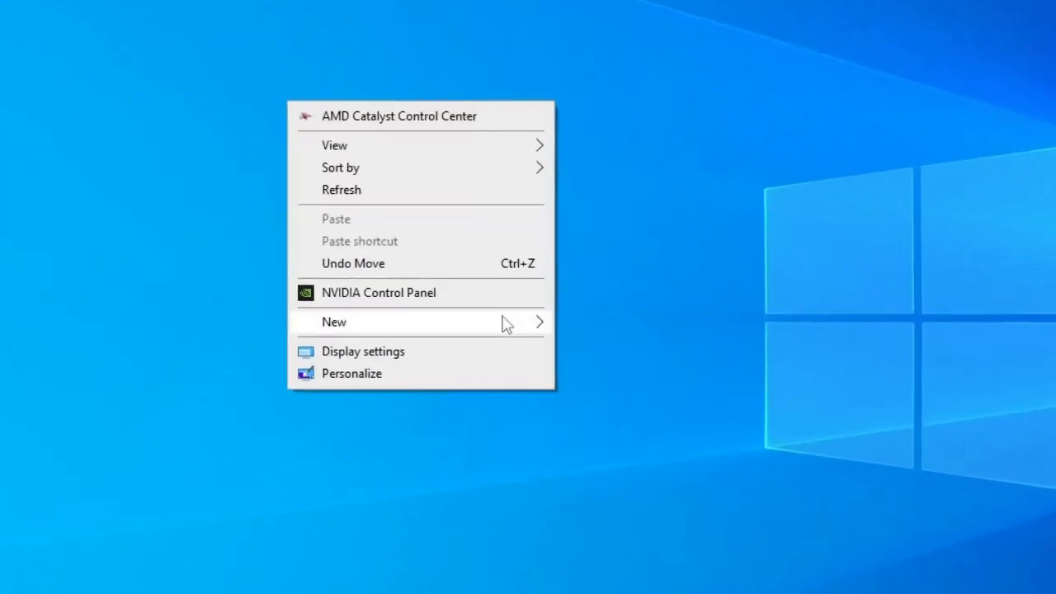
{"action": "left_click", "coordinate": [333, 322]}
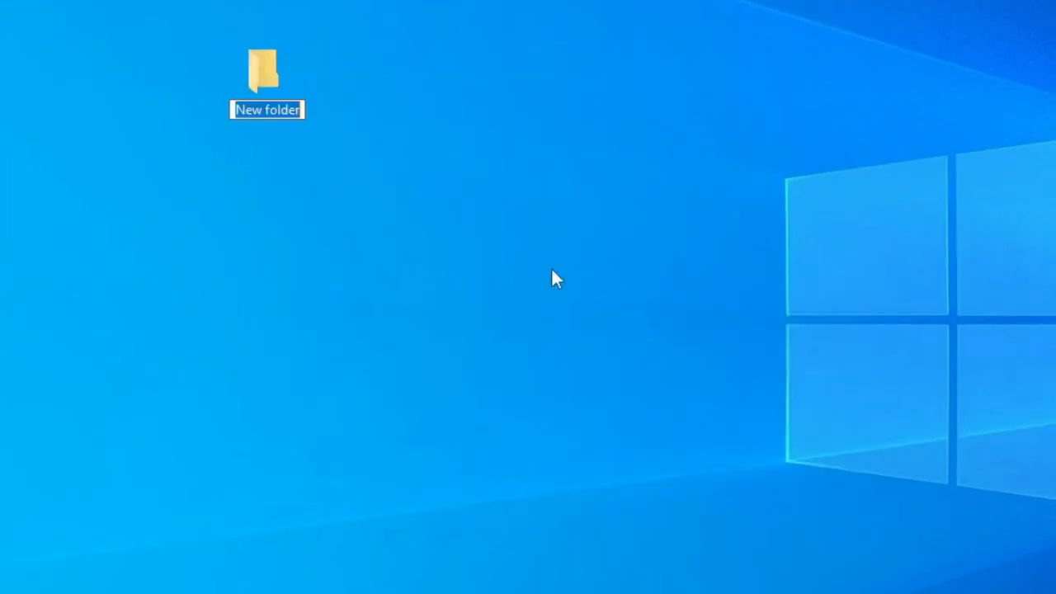
{"action": "type", "text": "Shared Drive Old"}
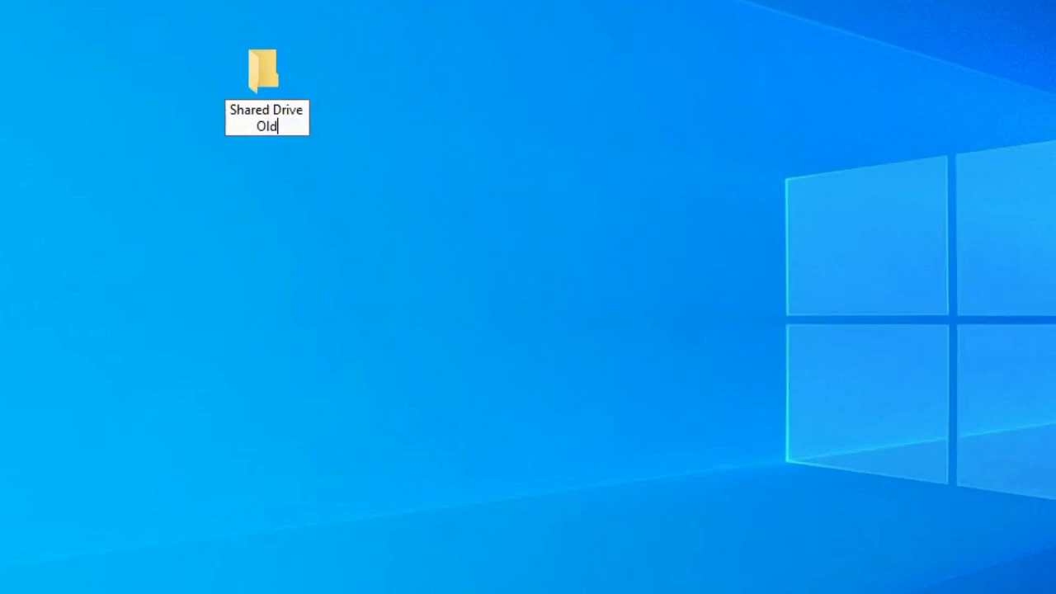
{"action": "left_click", "coordinate": [264, 70]}
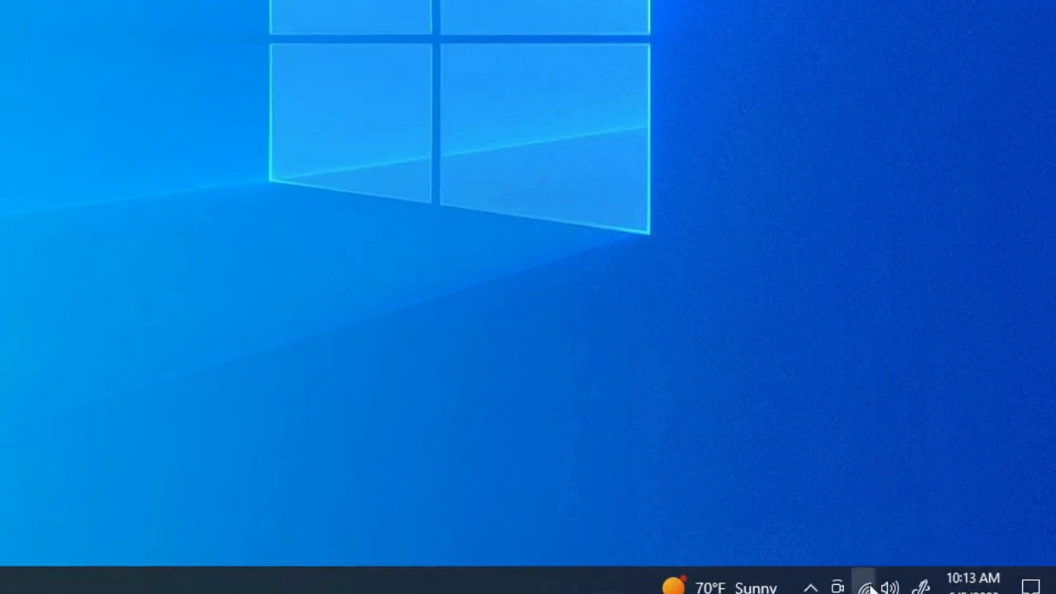
{"action": "left_click", "coordinate": [864, 587]}
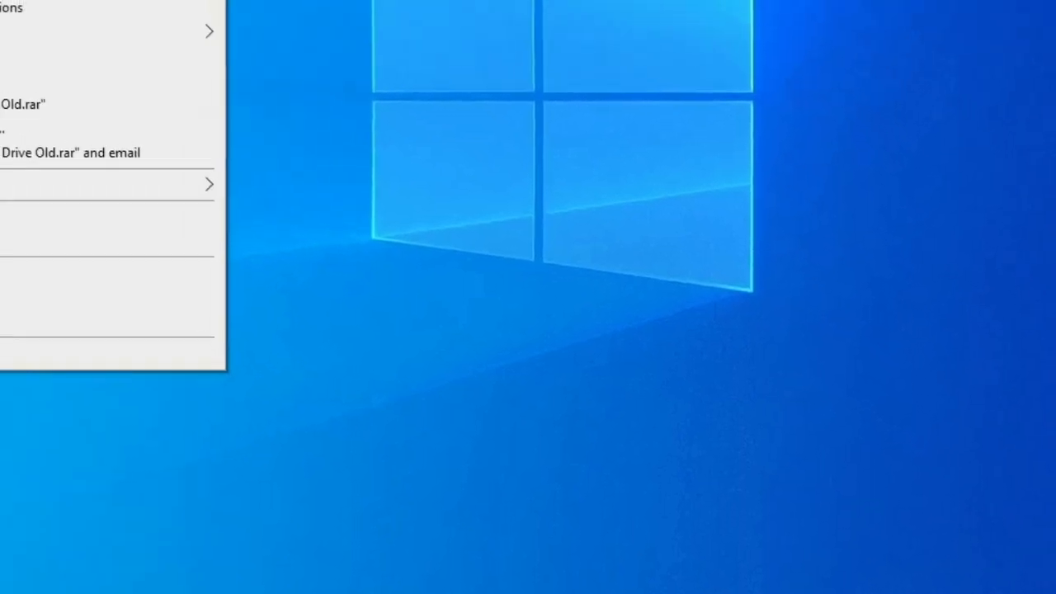
- Show the Sharing page of the Shared Drive Old folder's Properties, currently Not Shared
{"action": "right_click", "coordinate": [264, 82]}
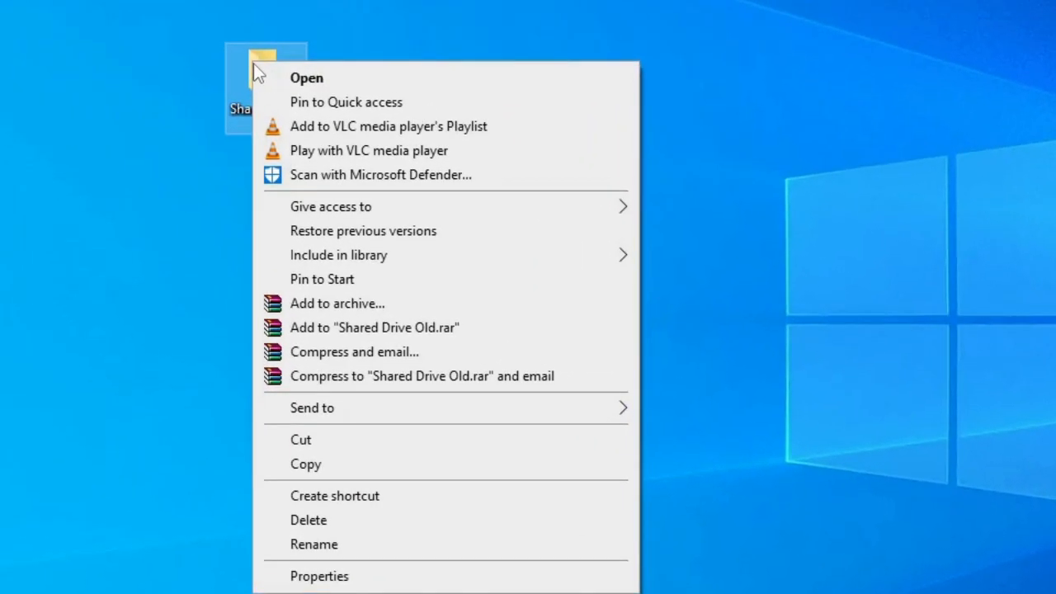
{"action": "mouse_move", "coordinate": [387, 544]}
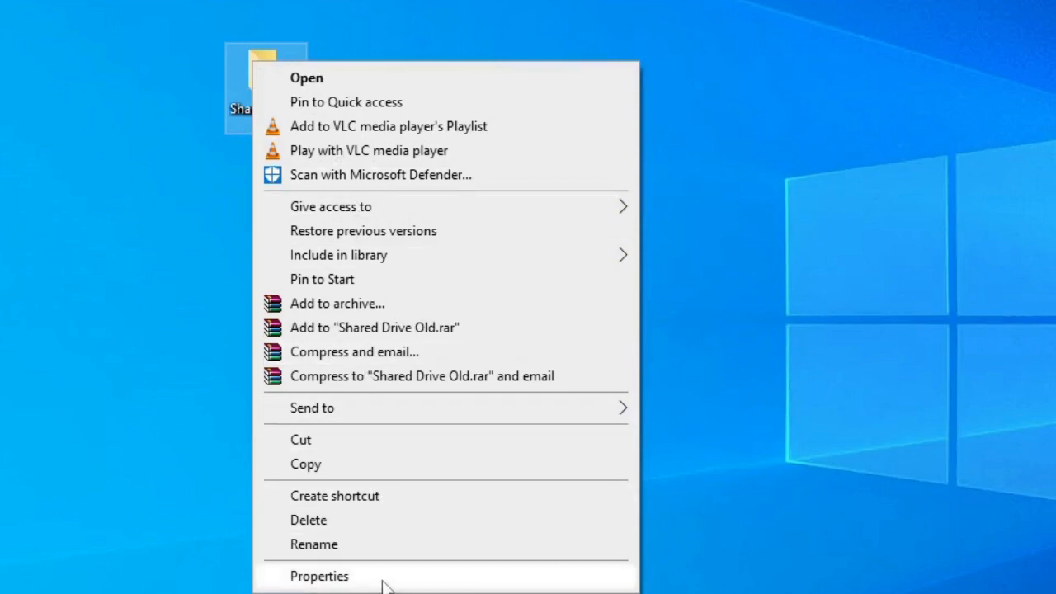
{"action": "left_click", "coordinate": [320, 576]}
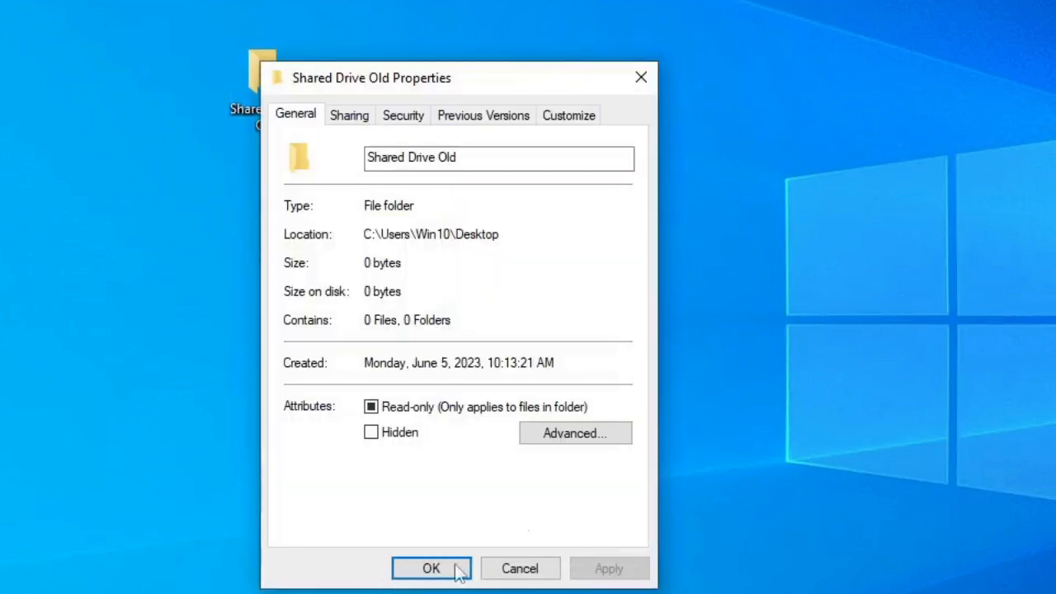
{"action": "mouse_move", "coordinate": [366, 136]}
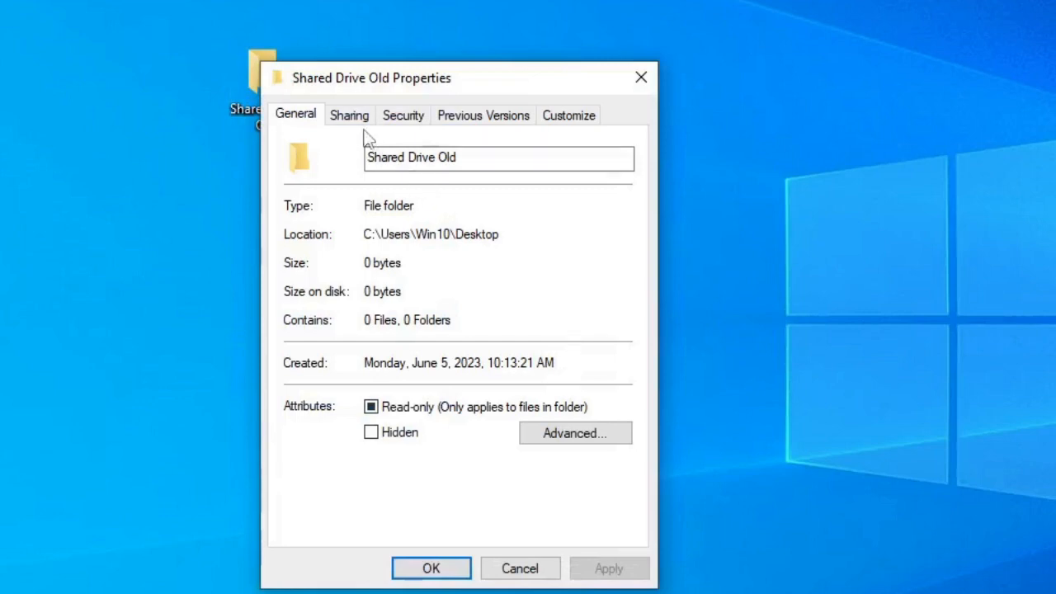
{"action": "left_click", "coordinate": [350, 115]}
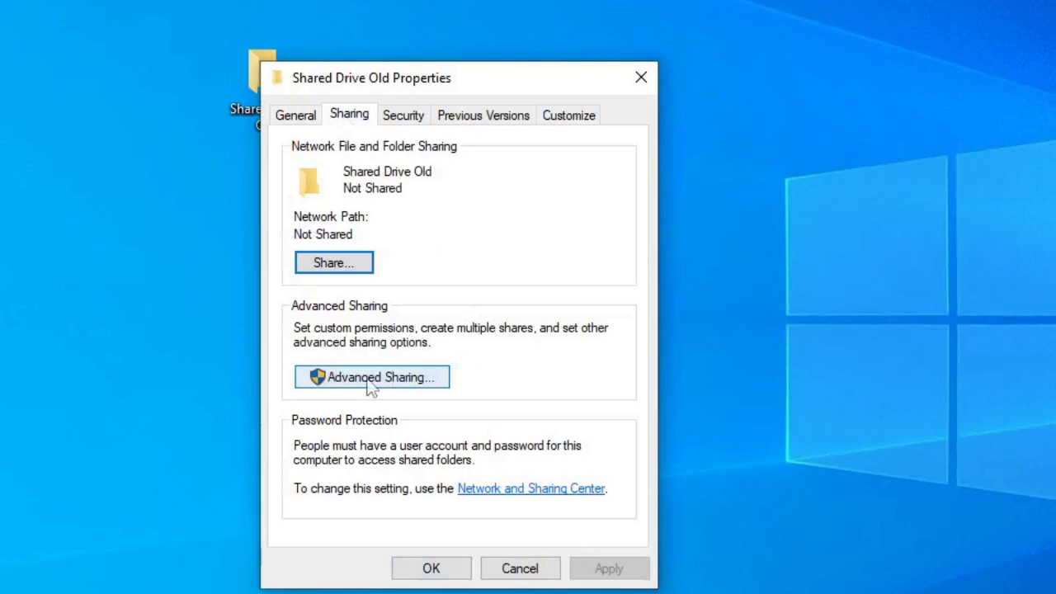
- In Advanced Sharing, tick 'Share this folder' with share name Shared Drive Old and a 20-user limit
{"action": "left_click", "coordinate": [373, 377]}
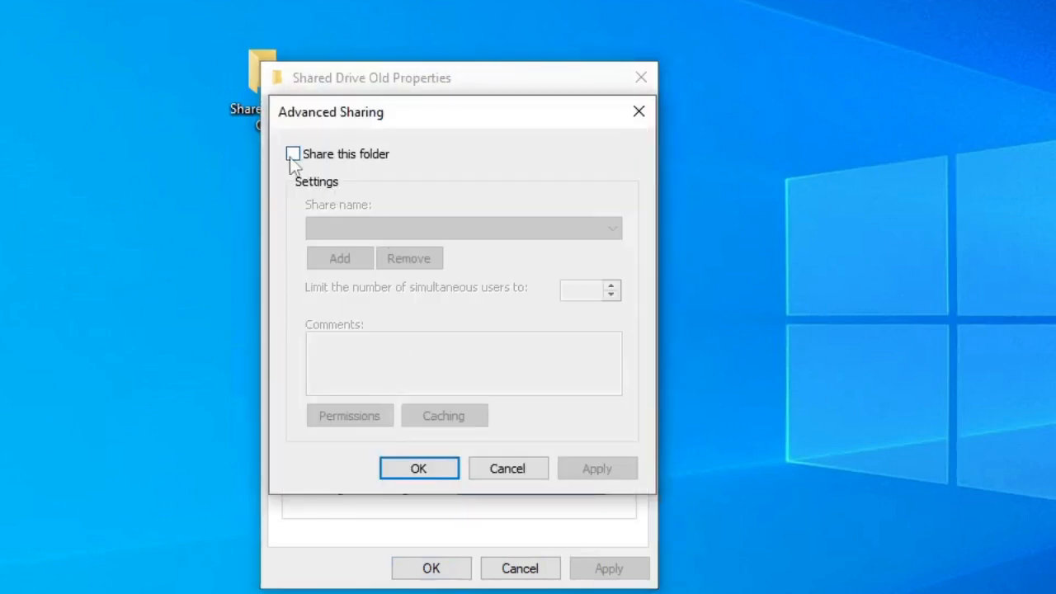
{"action": "left_click", "coordinate": [293, 155]}
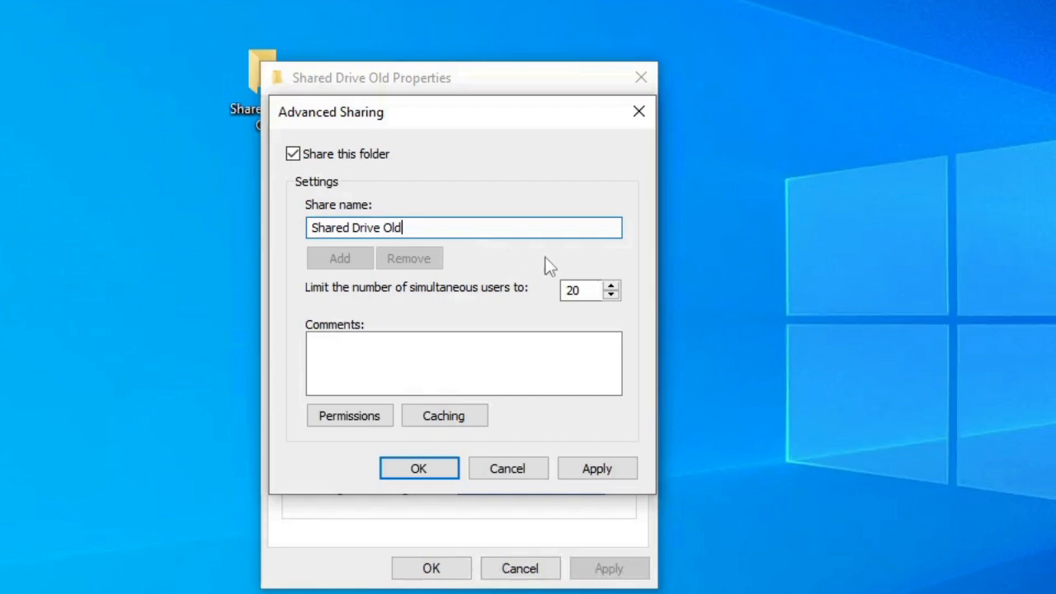
{"action": "mouse_move", "coordinate": [547, 311]}
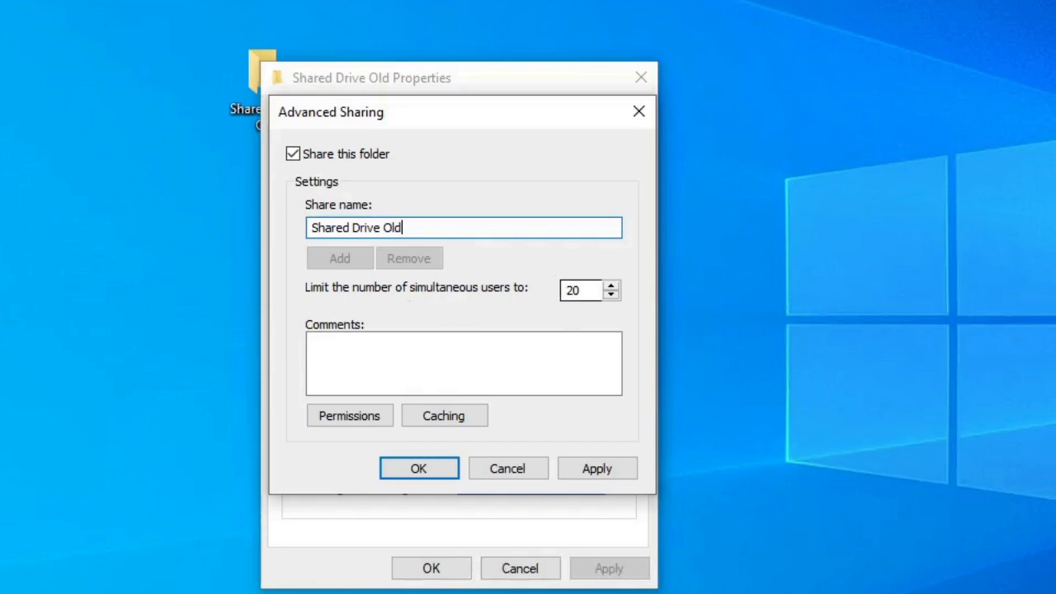
{"action": "left_click", "coordinate": [581, 290]}
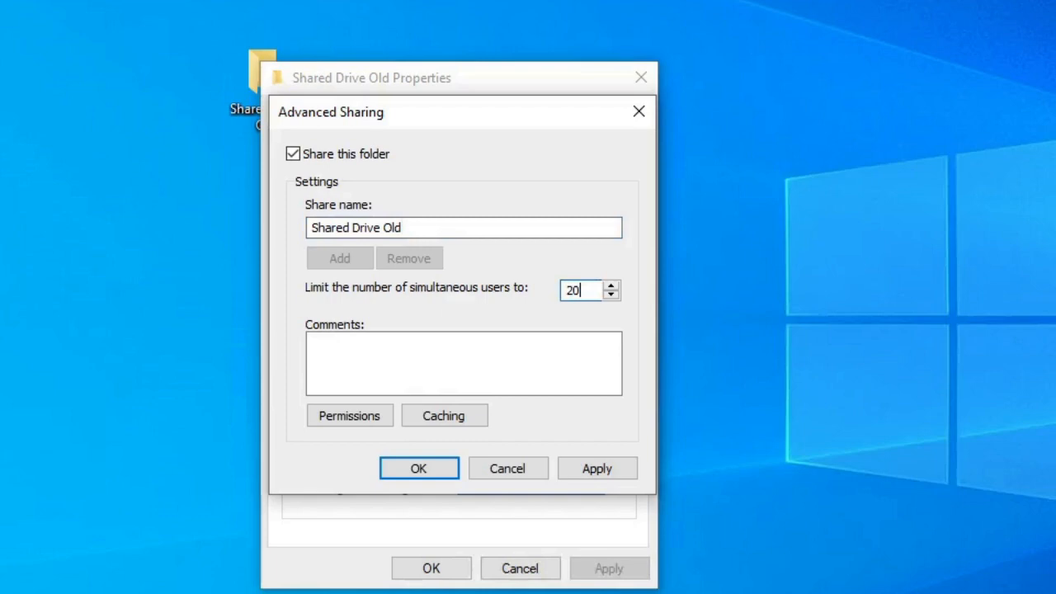
{"action": "mouse_move", "coordinate": [594, 419]}
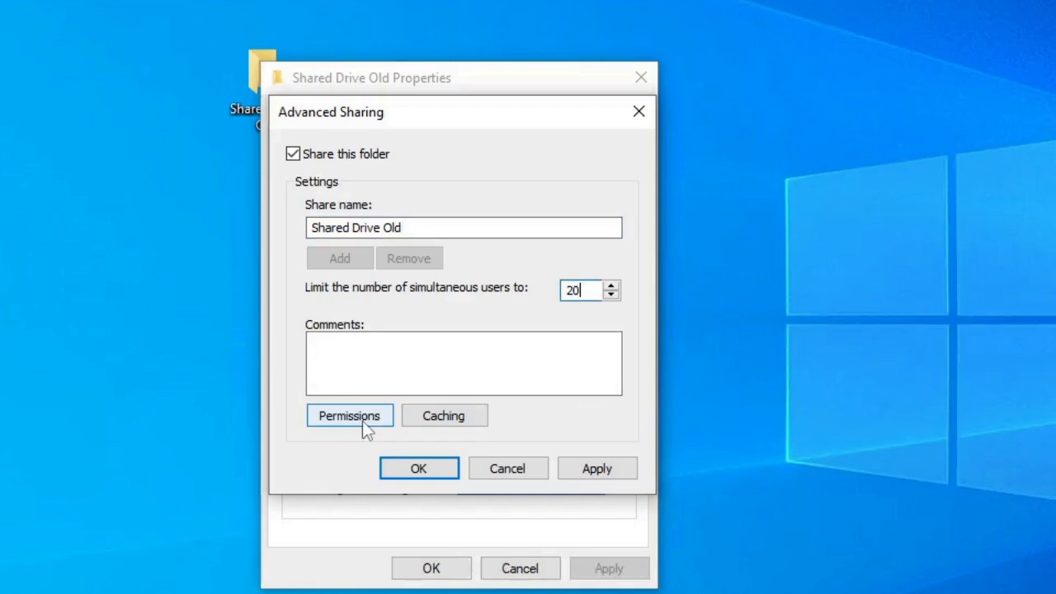
- In the share permissions, allow Everyone Full Control, Change and Read
{"action": "left_click", "coordinate": [350, 415]}
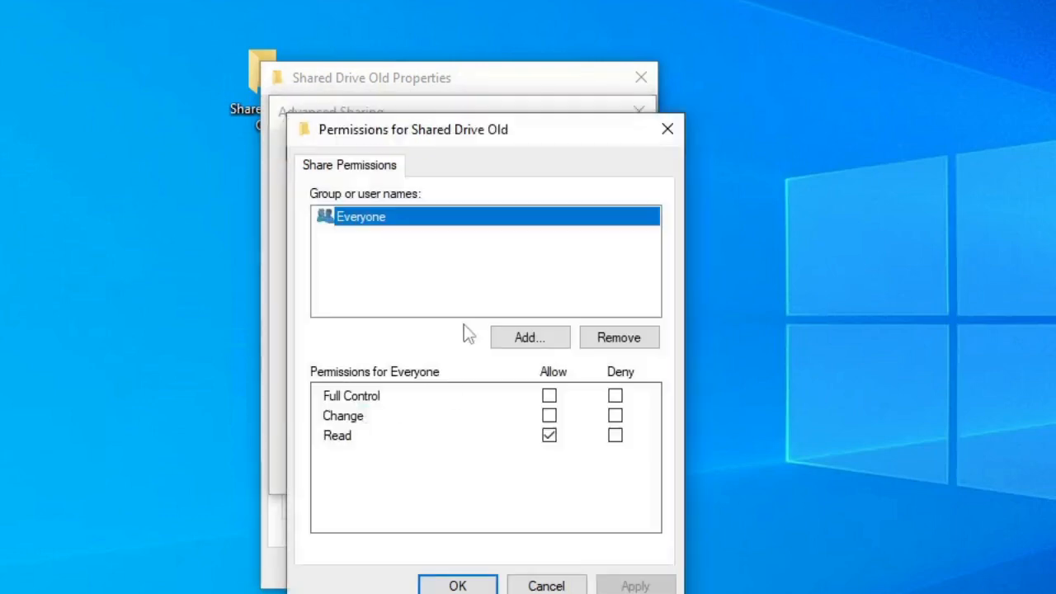
{"action": "mouse_move", "coordinate": [396, 231]}
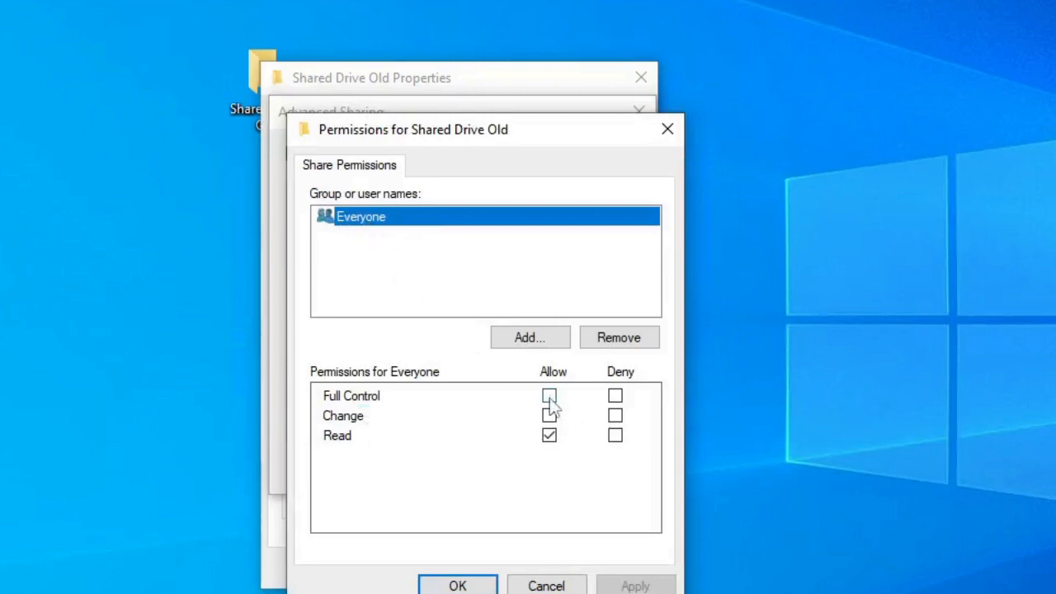
{"action": "left_click", "coordinate": [549, 396]}
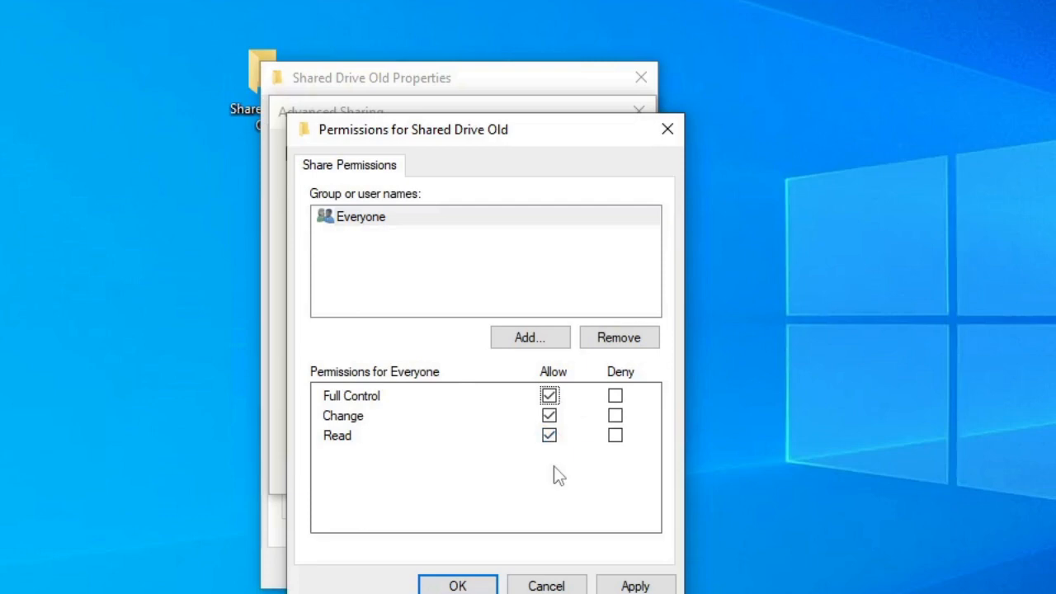
{"action": "mouse_move", "coordinate": [559, 465]}
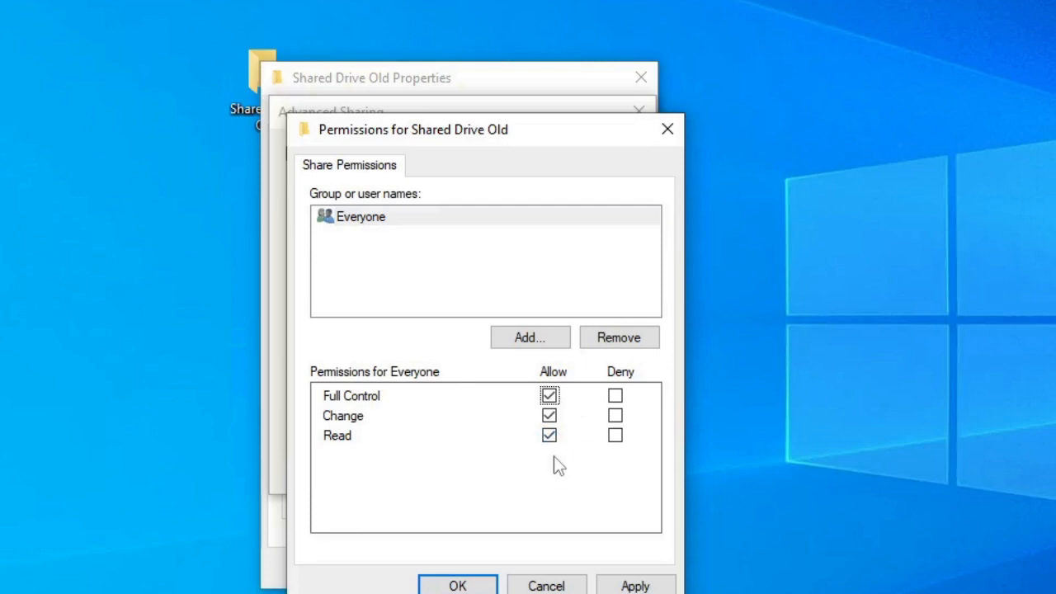
{"action": "mouse_move", "coordinate": [560, 495]}
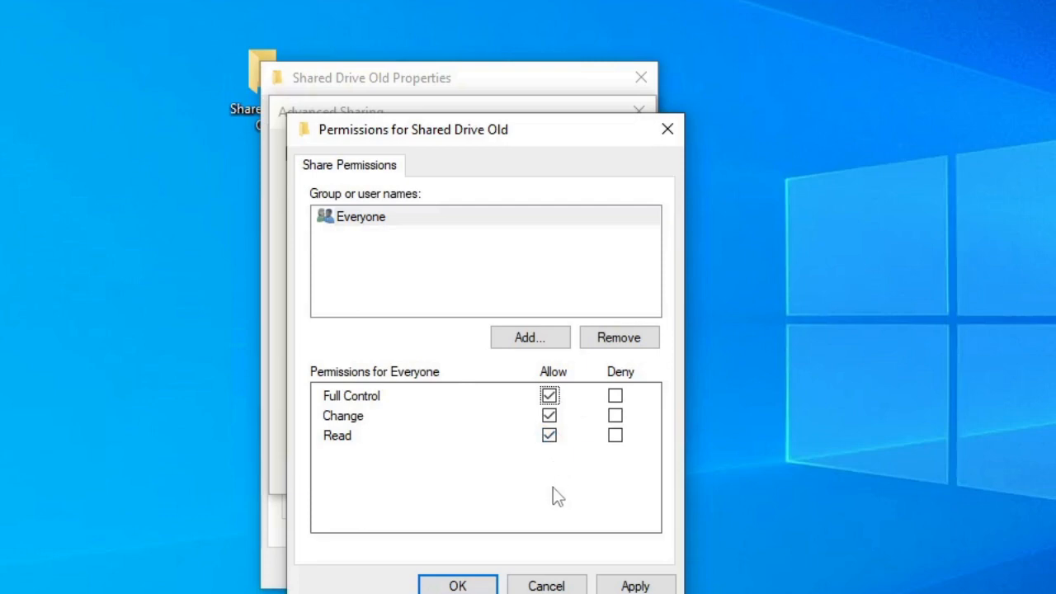
{"action": "mouse_move", "coordinate": [564, 488]}
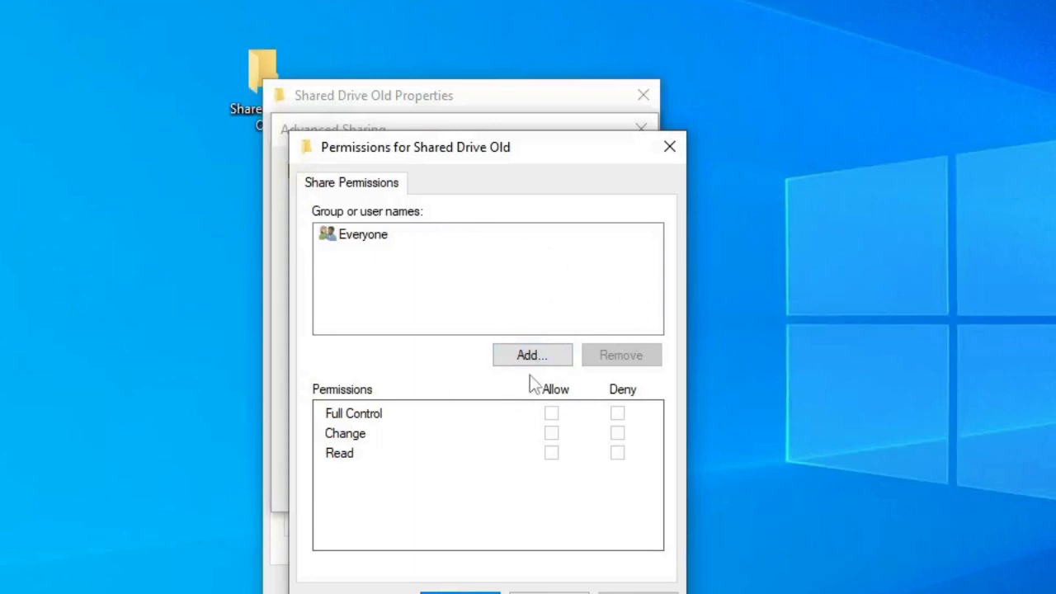
- Add the Win10 local account to the share permissions with Full Control allowed and save them
{"action": "left_click", "coordinate": [532, 355]}
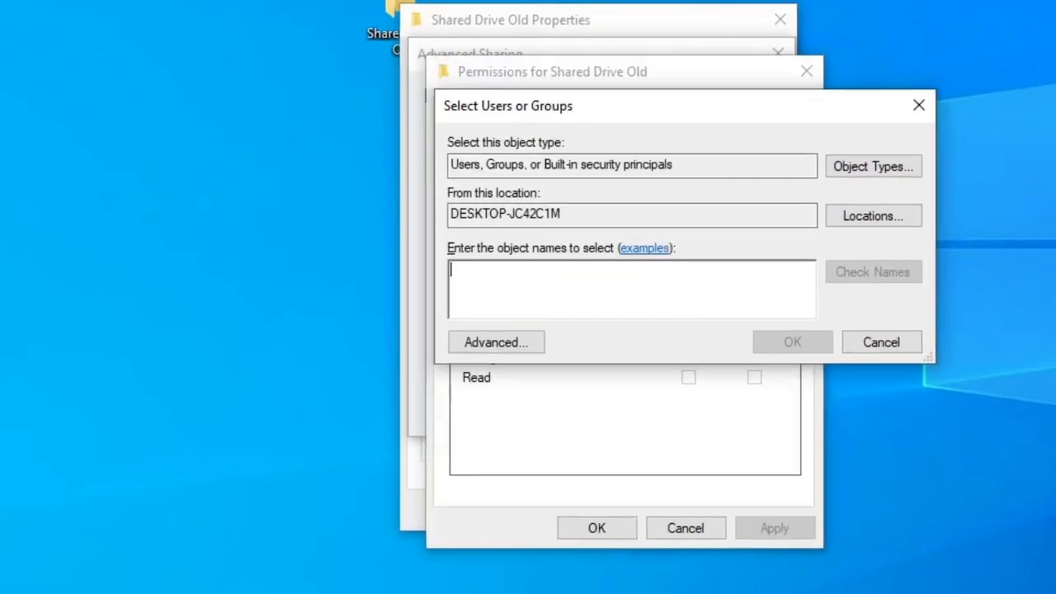
{"action": "type", "text": "Win10"}
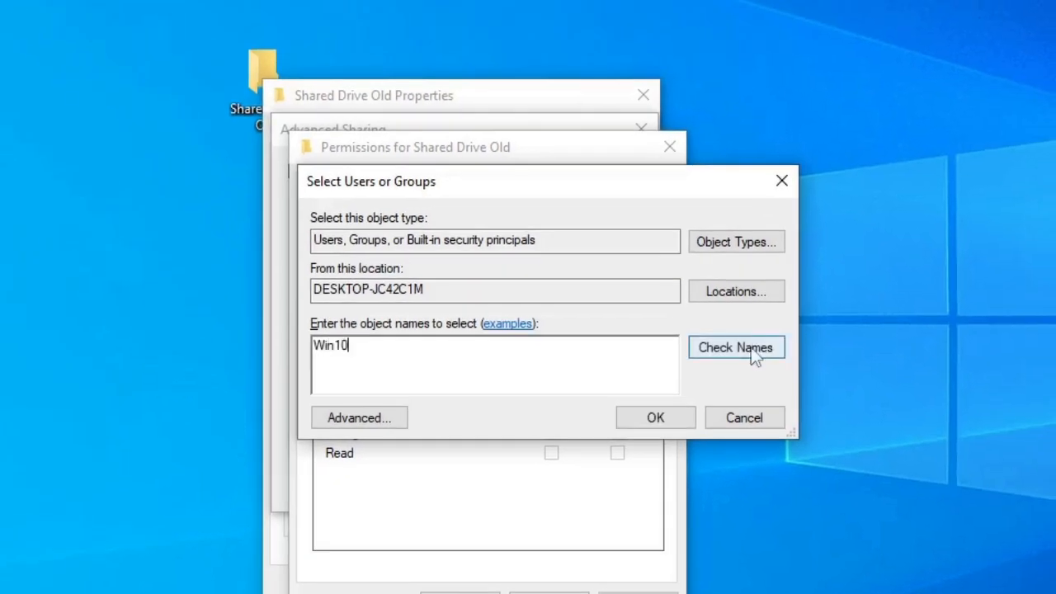
{"action": "left_click", "coordinate": [736, 347]}
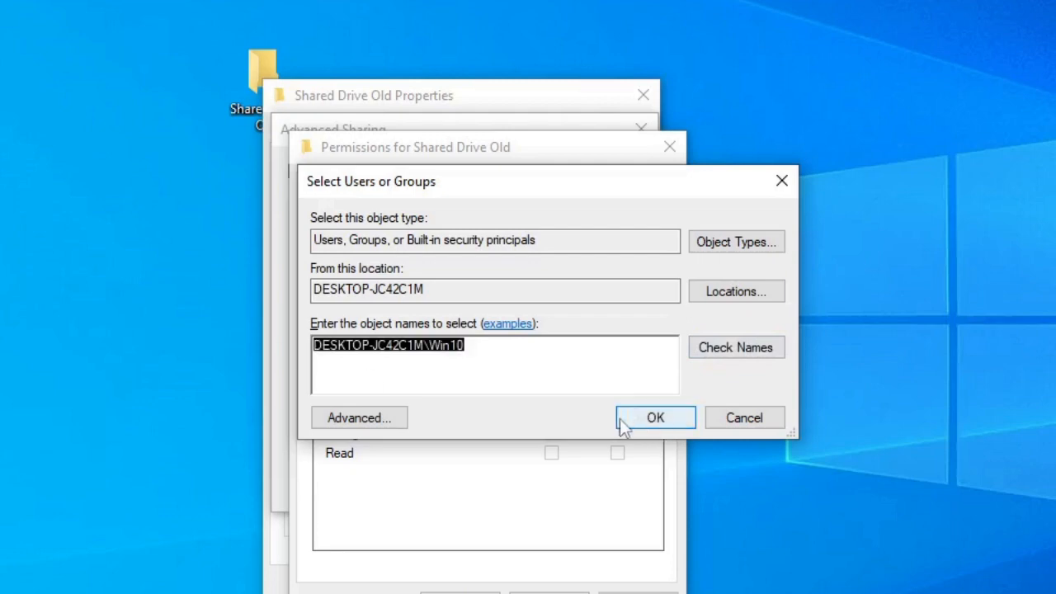
{"action": "left_click", "coordinate": [655, 417]}
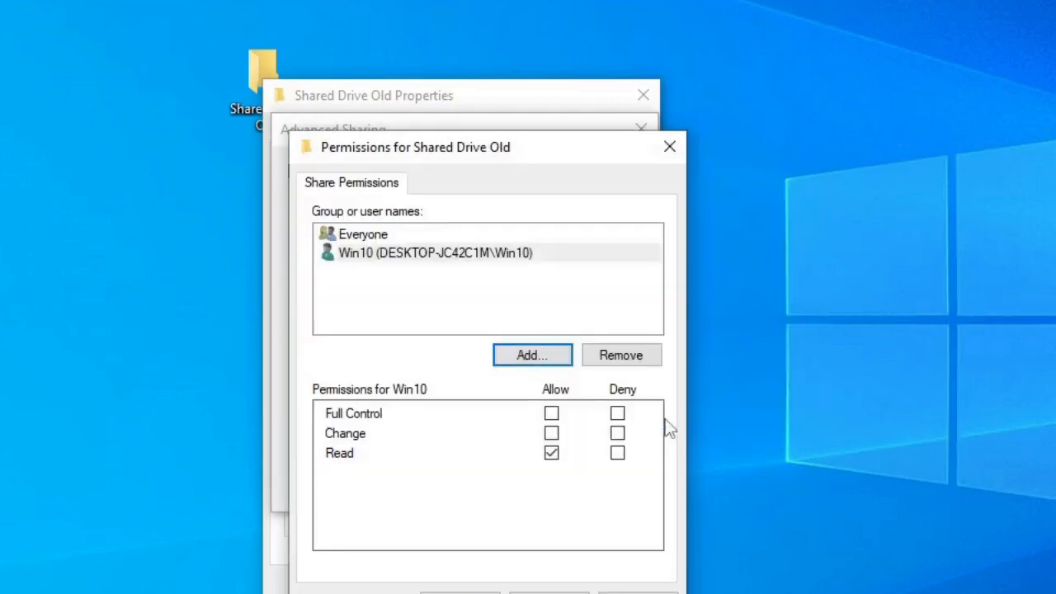
{"action": "left_click", "coordinate": [551, 412]}
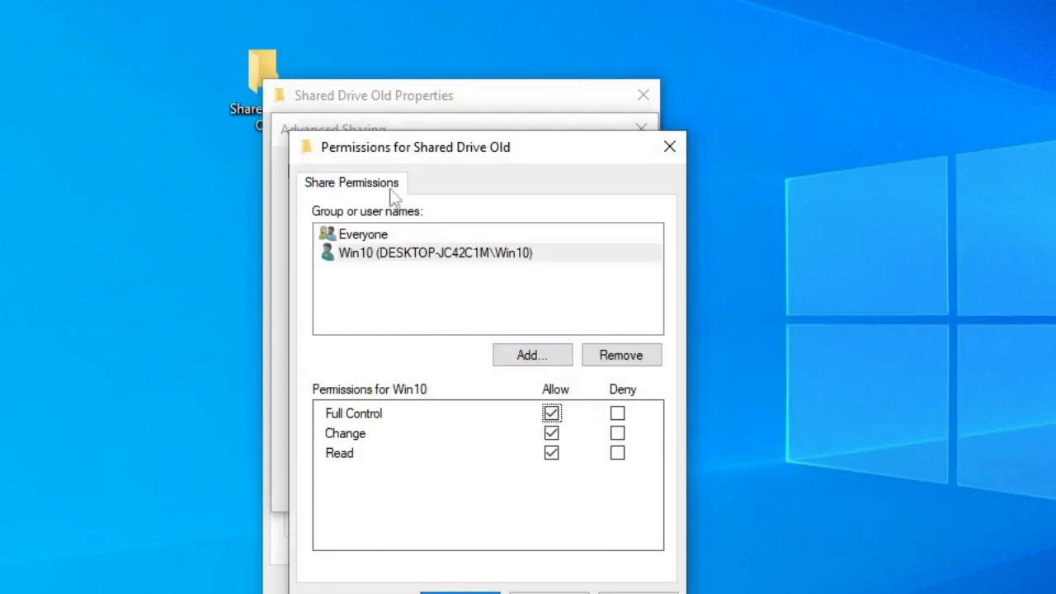
{"action": "left_click", "coordinate": [433, 252]}
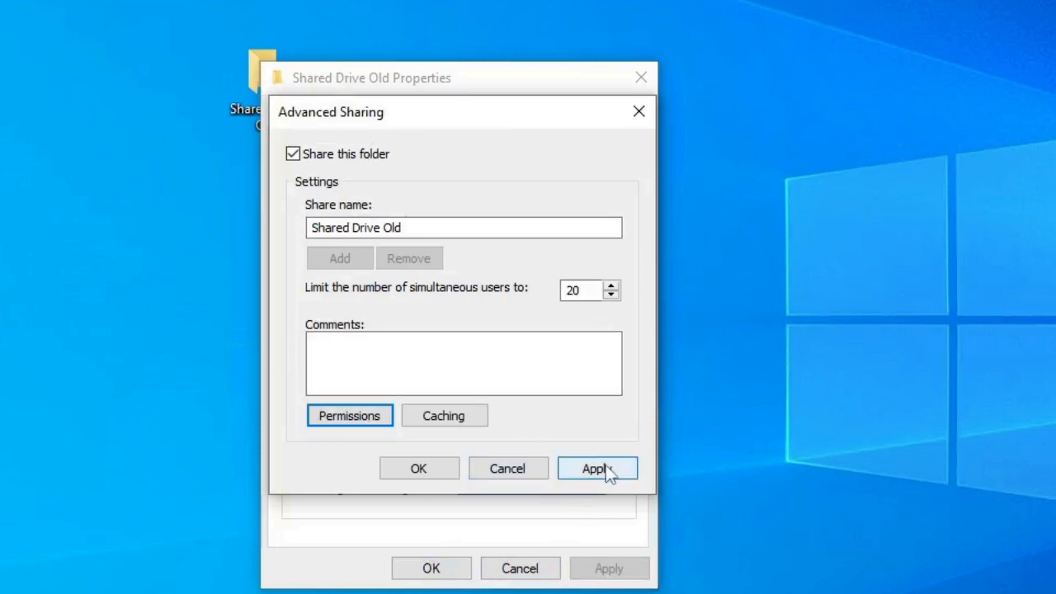
- Apply and close Advanced Sharing, then copy the folder's network path
{"action": "left_click", "coordinate": [597, 469]}
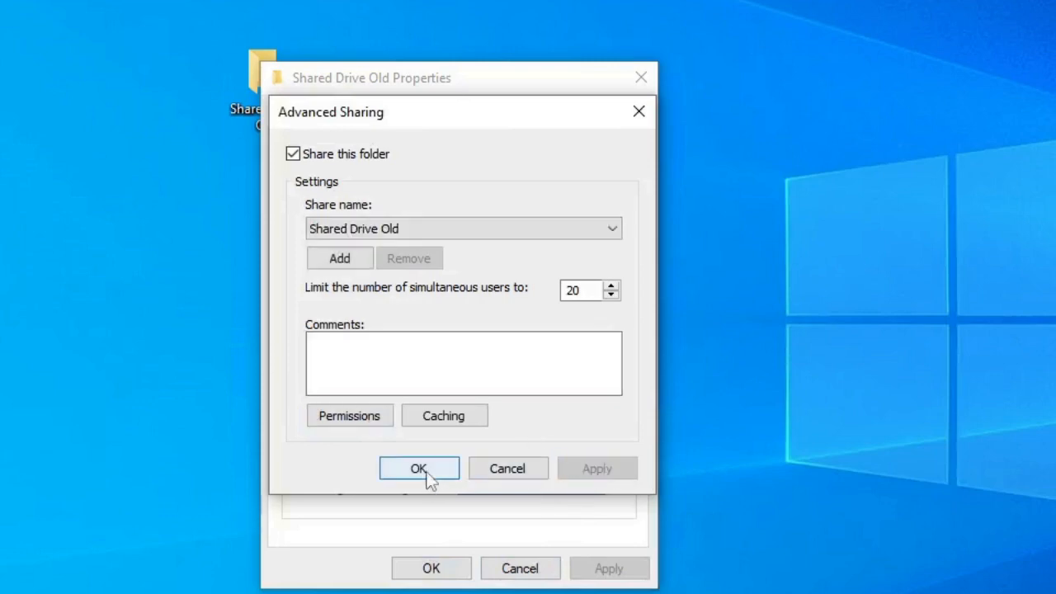
{"action": "left_click", "coordinate": [419, 468]}
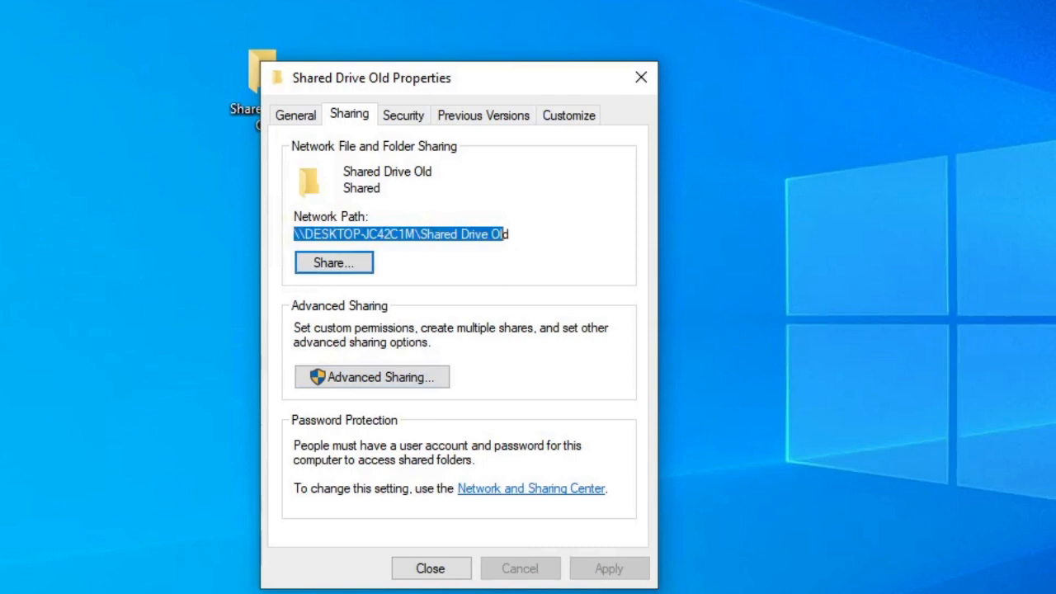
{"action": "right_click", "coordinate": [399, 234]}
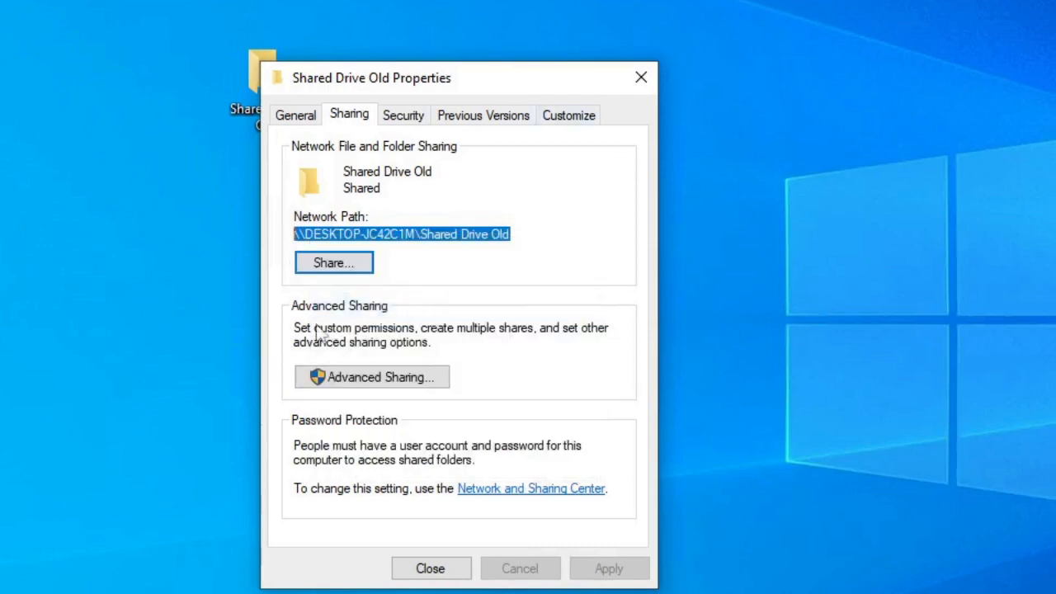
{"action": "mouse_move", "coordinate": [239, 224]}
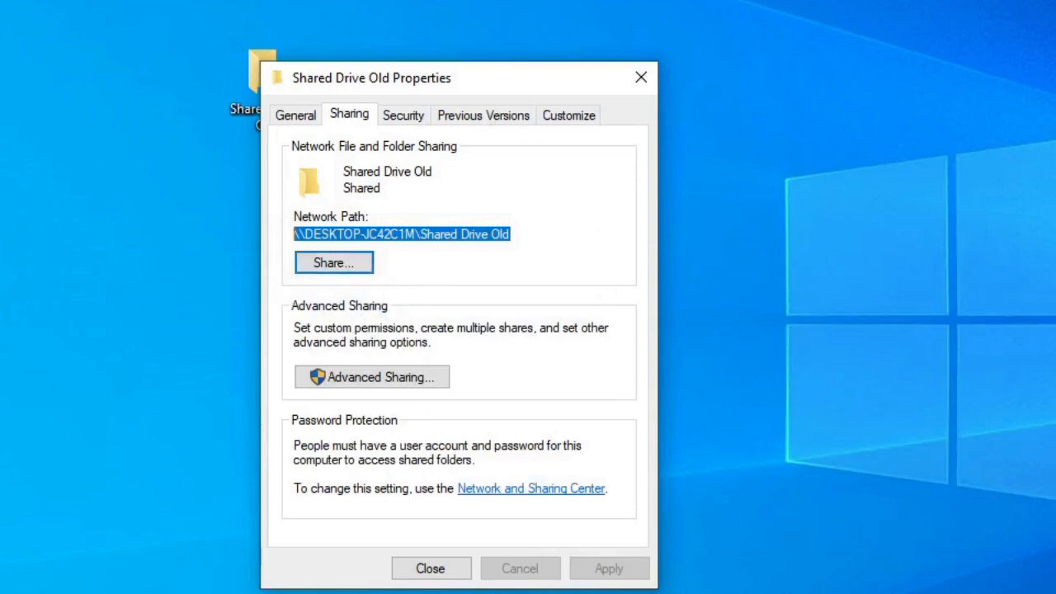
- In the Share dialog, add Everyone to the sharing list with Read/Write permission
{"action": "left_click", "coordinate": [333, 262]}
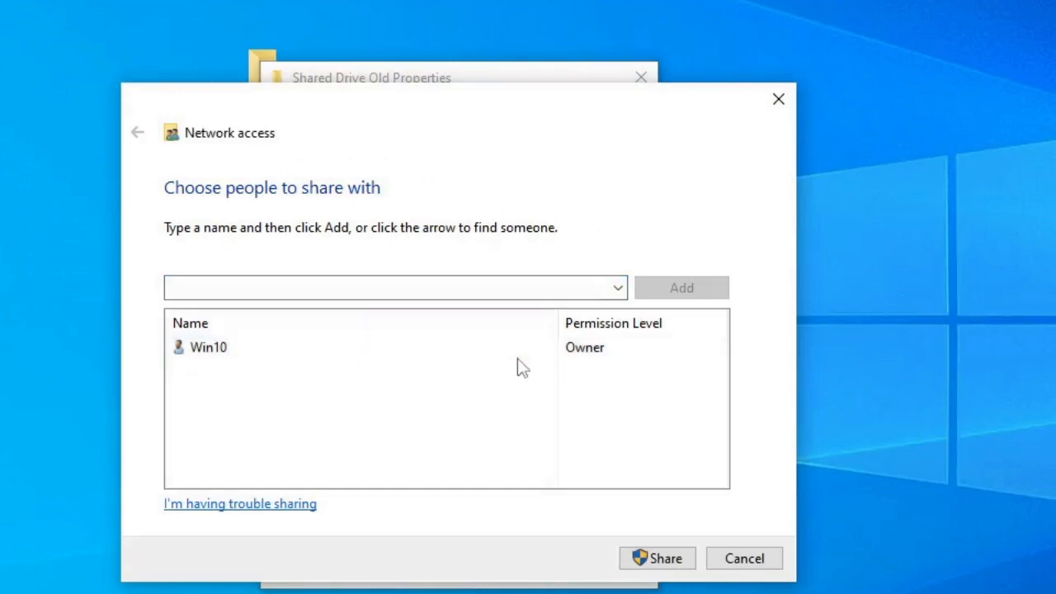
{"action": "left_click", "coordinate": [617, 287]}
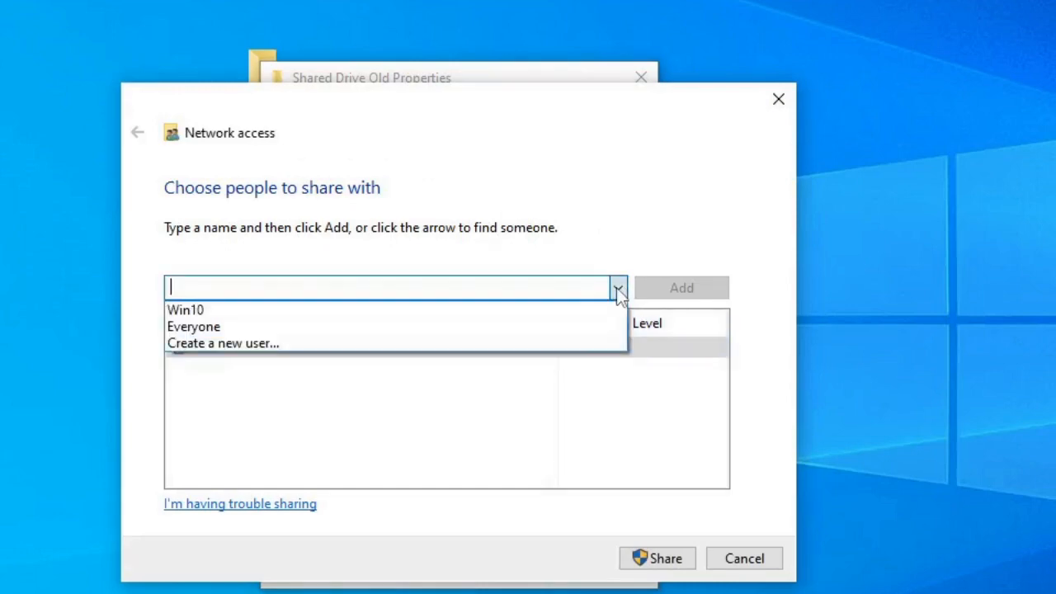
{"action": "left_click", "coordinate": [195, 327]}
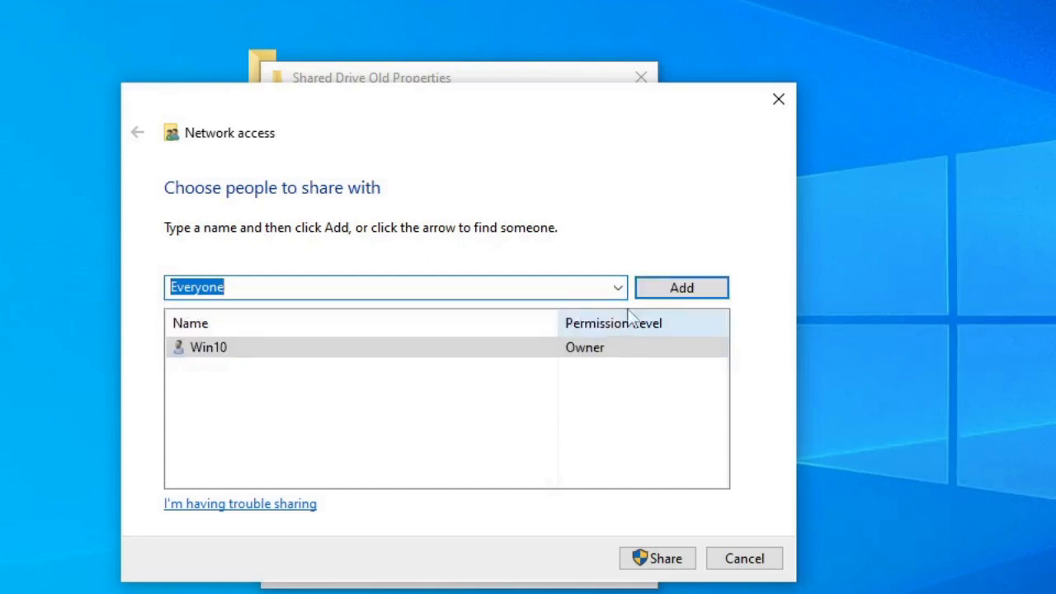
{"action": "left_click", "coordinate": [604, 346]}
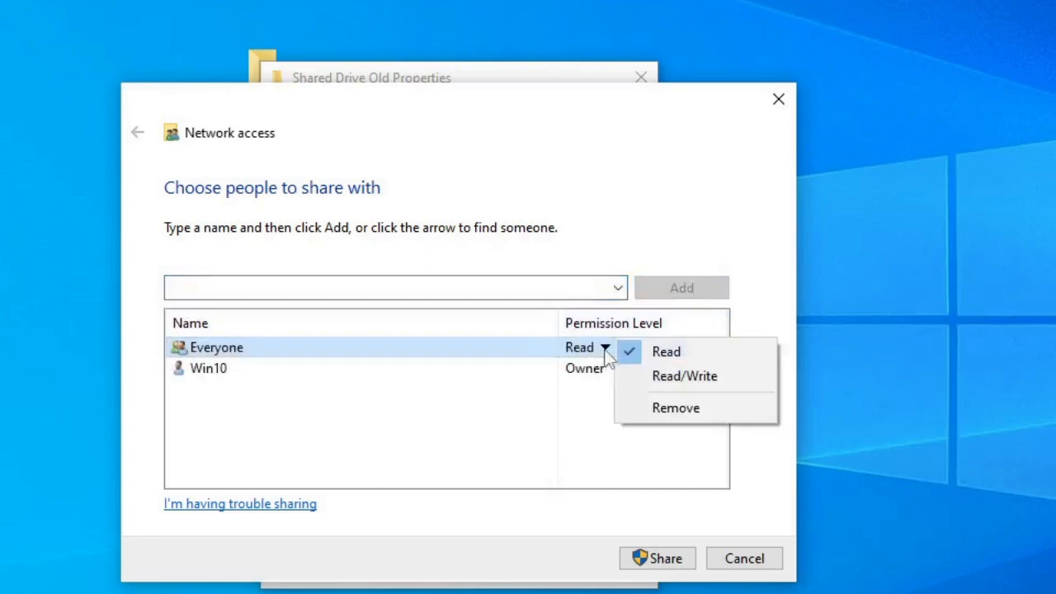
{"action": "left_click", "coordinate": [682, 376]}
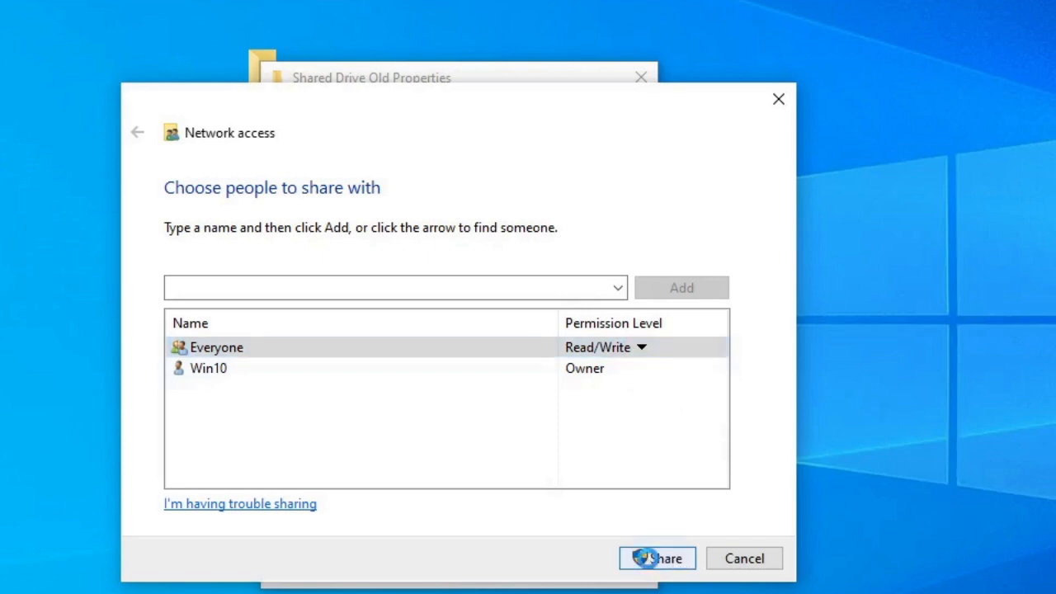
- Share the folder with those permissions, finish, and close the Properties window
{"action": "left_click", "coordinate": [657, 558]}
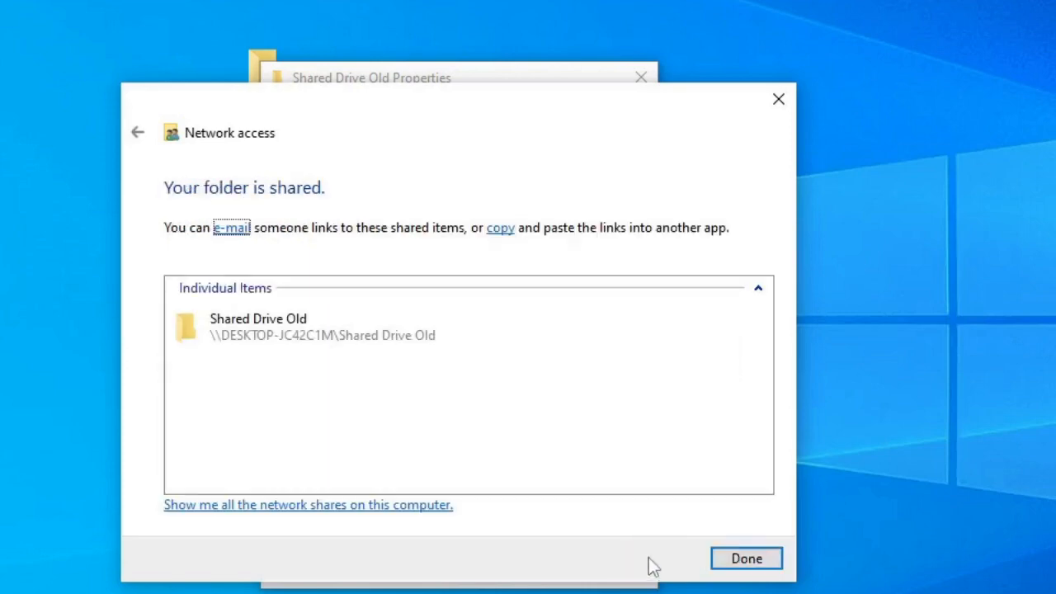
{"action": "mouse_move", "coordinate": [294, 381]}
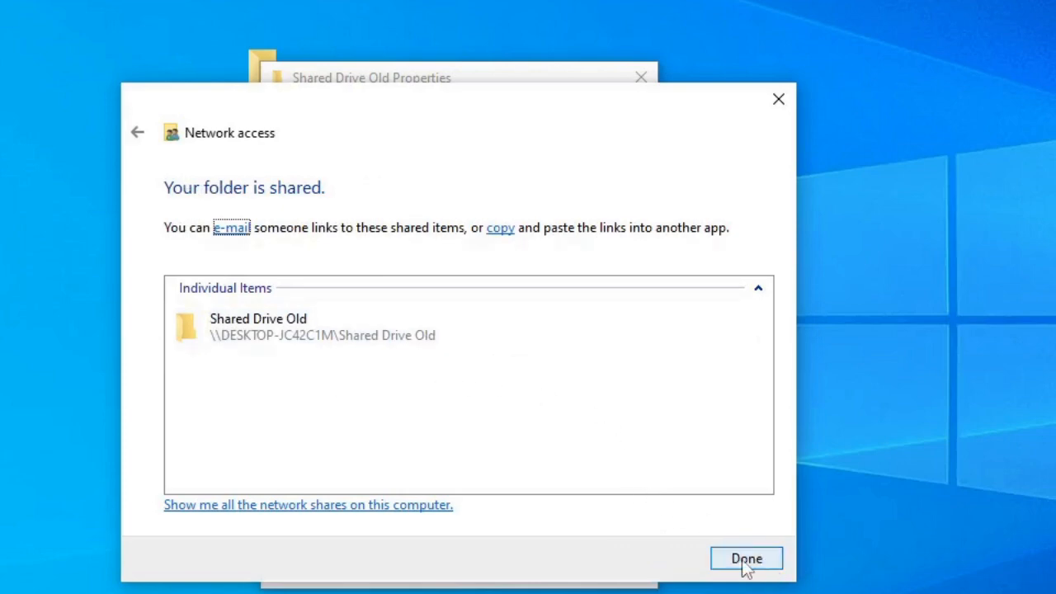
{"action": "left_click", "coordinate": [746, 558]}
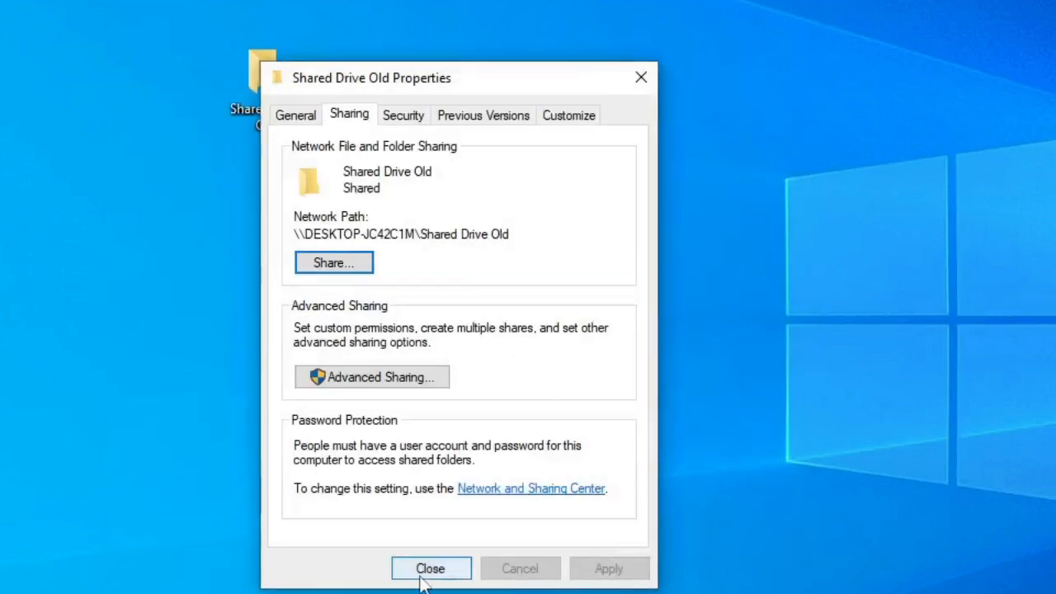
{"action": "left_click", "coordinate": [429, 567]}
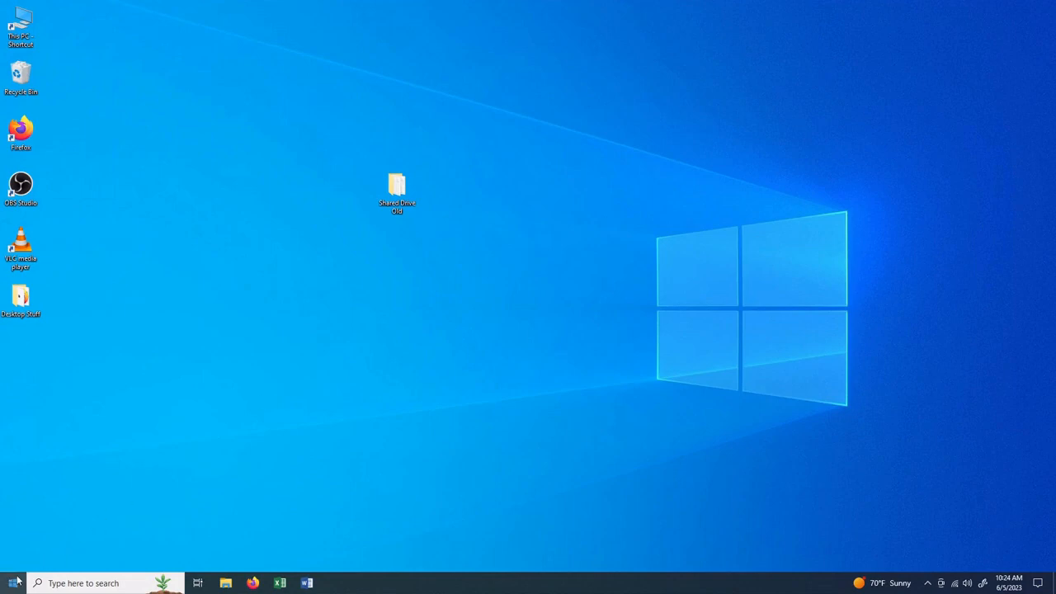
- In Settings > Accounts > Sign-in options, expand Password to confirm it is set up, then close Settings
{"action": "left_click", "coordinate": [13, 582]}
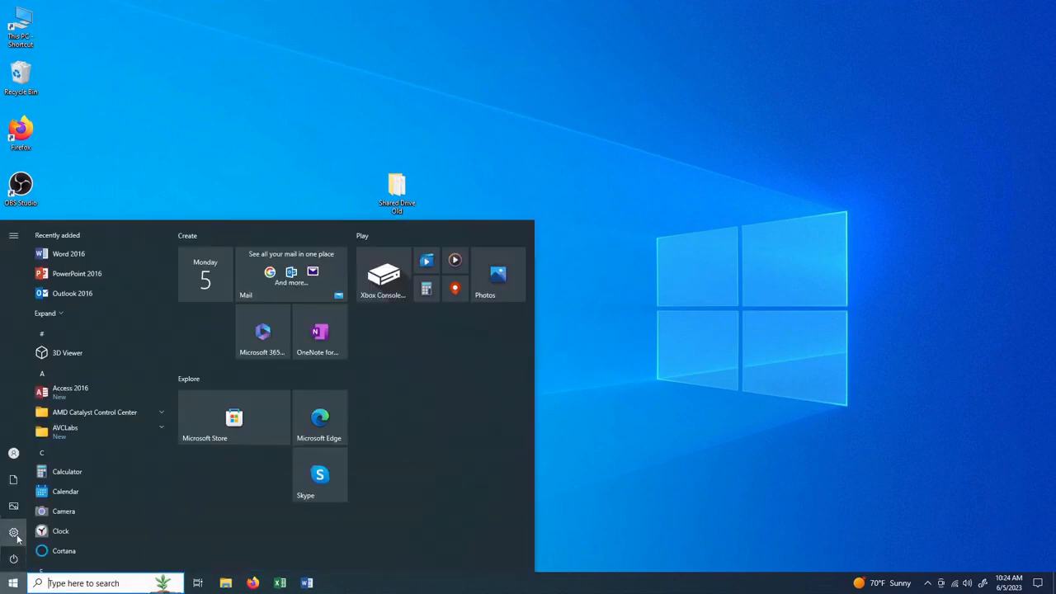
{"action": "left_click", "coordinate": [13, 531]}
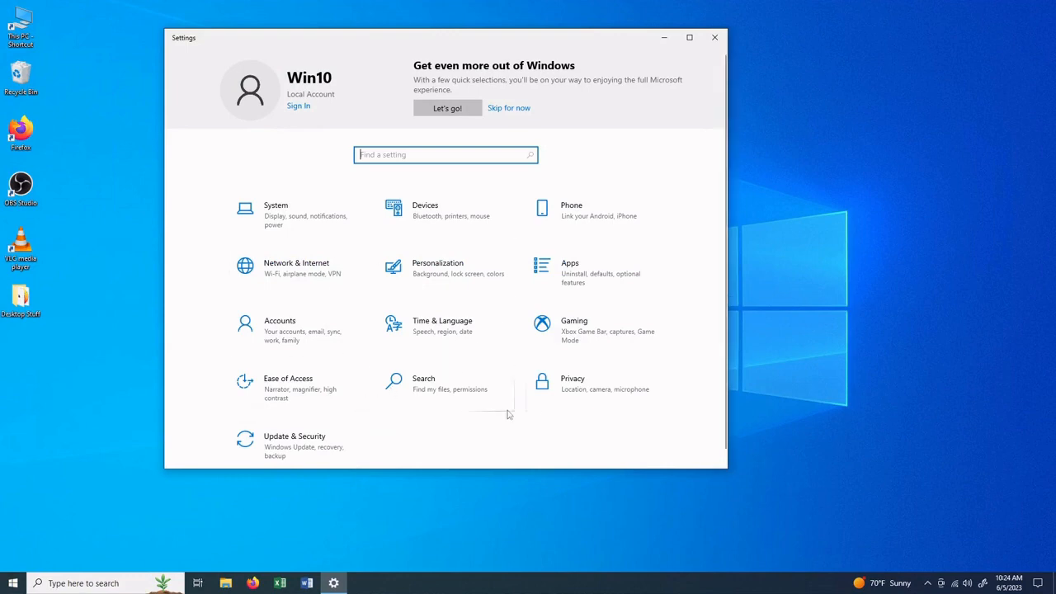
{"action": "mouse_move", "coordinate": [296, 348]}
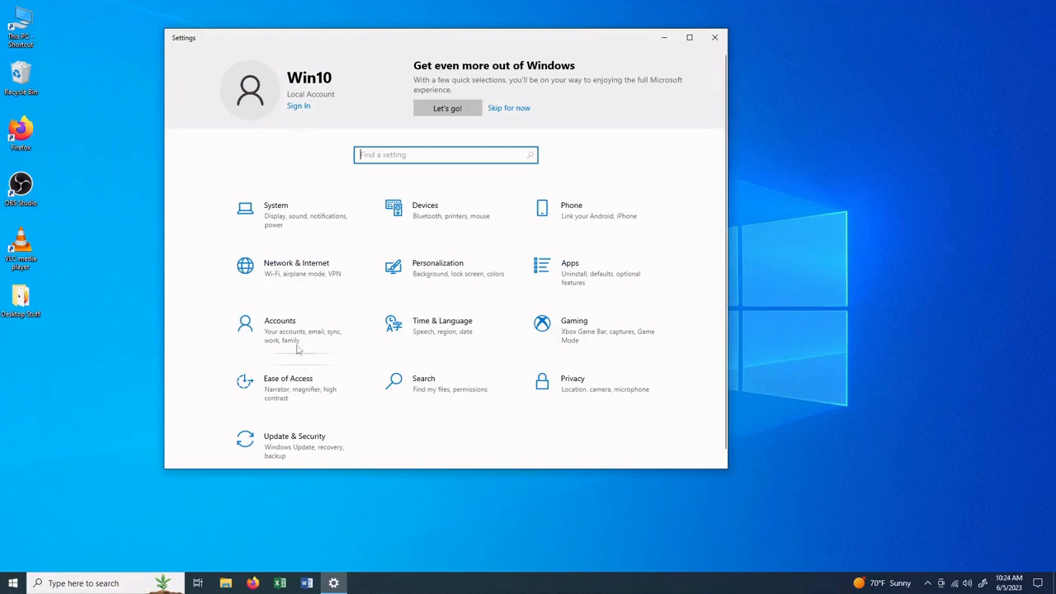
{"action": "left_click", "coordinate": [281, 320]}
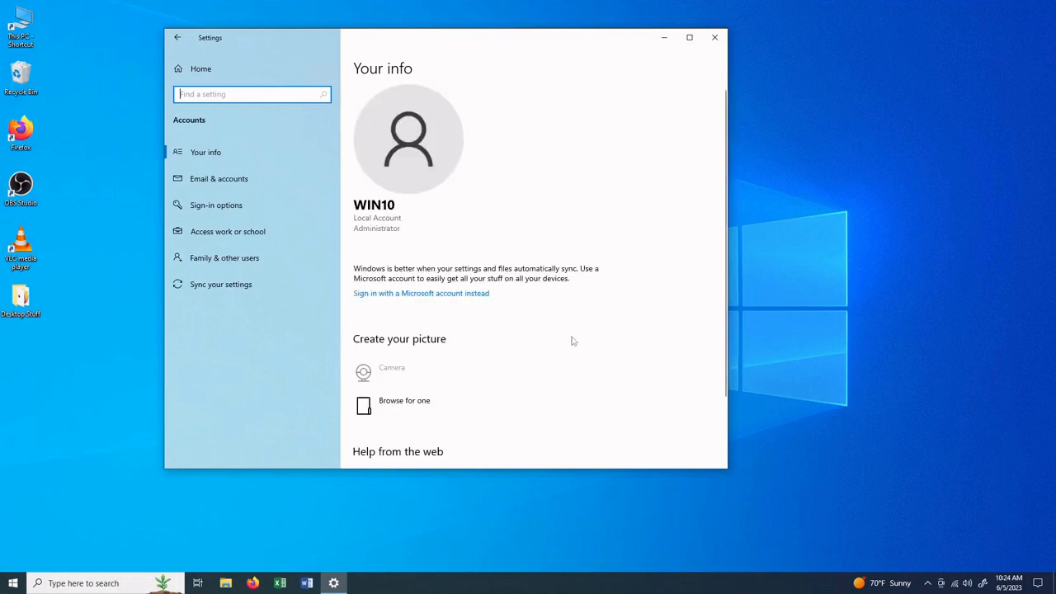
{"action": "scroll", "scroll_direction": "down", "scroll_amount": 3}
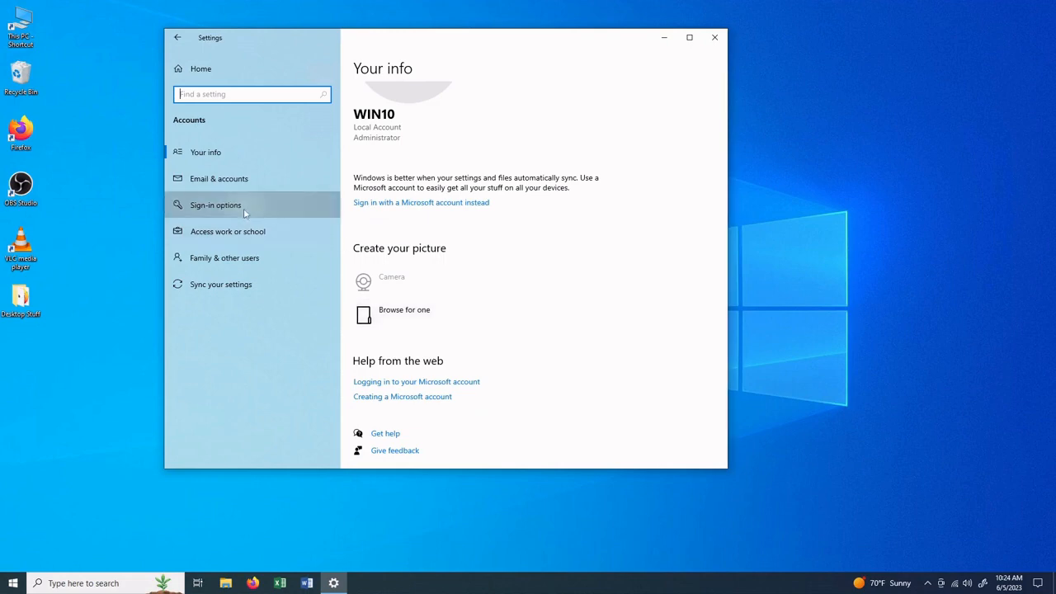
{"action": "left_click", "coordinate": [214, 205]}
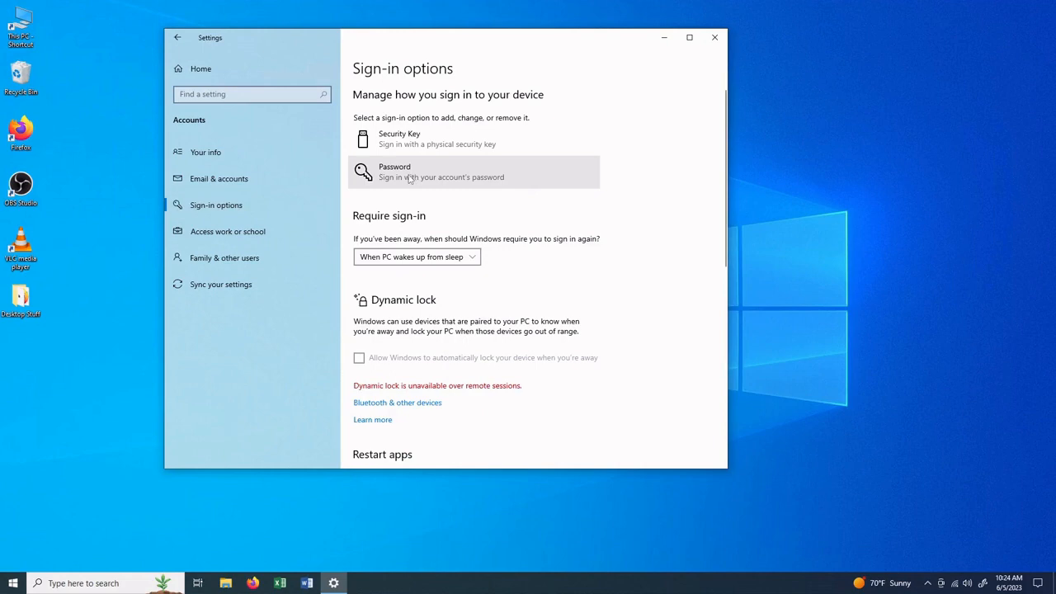
{"action": "left_click", "coordinate": [393, 172]}
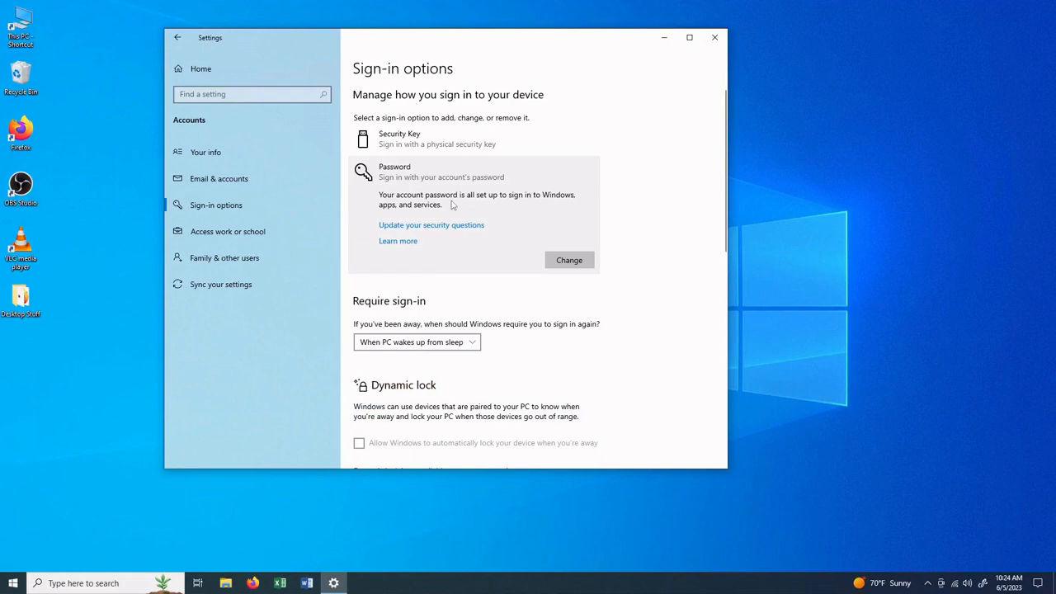
{"action": "left_click", "coordinate": [714, 36]}
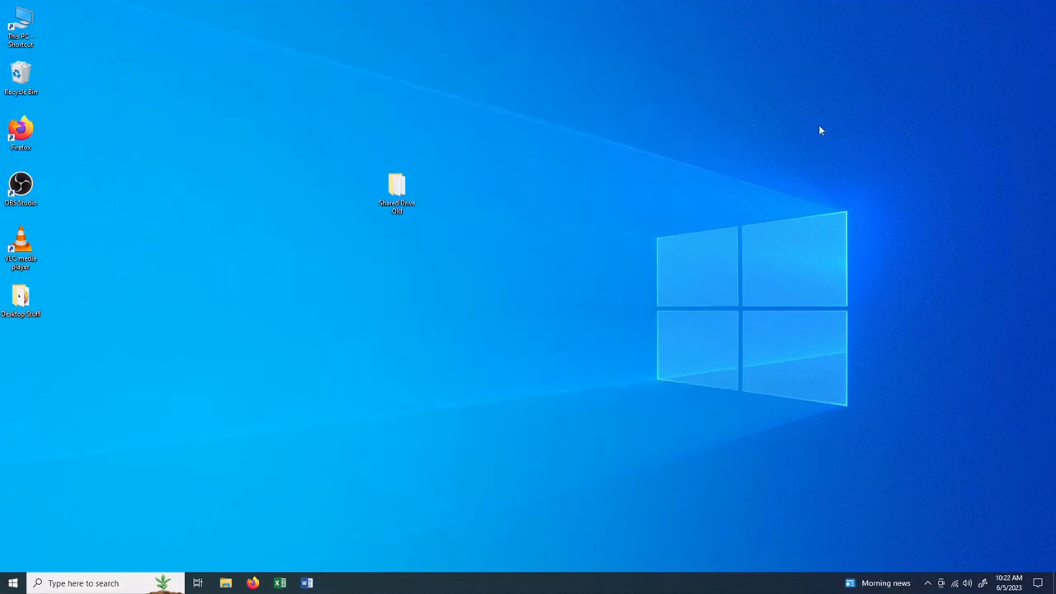
{"action": "mouse_move", "coordinate": [112, 501]}
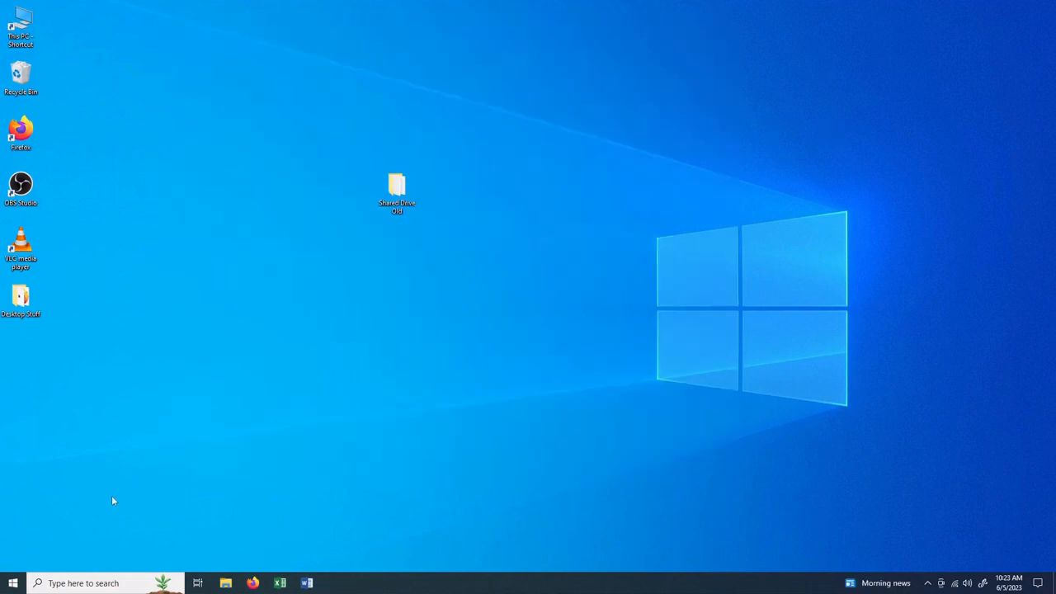
{"action": "mouse_move", "coordinate": [158, 492]}
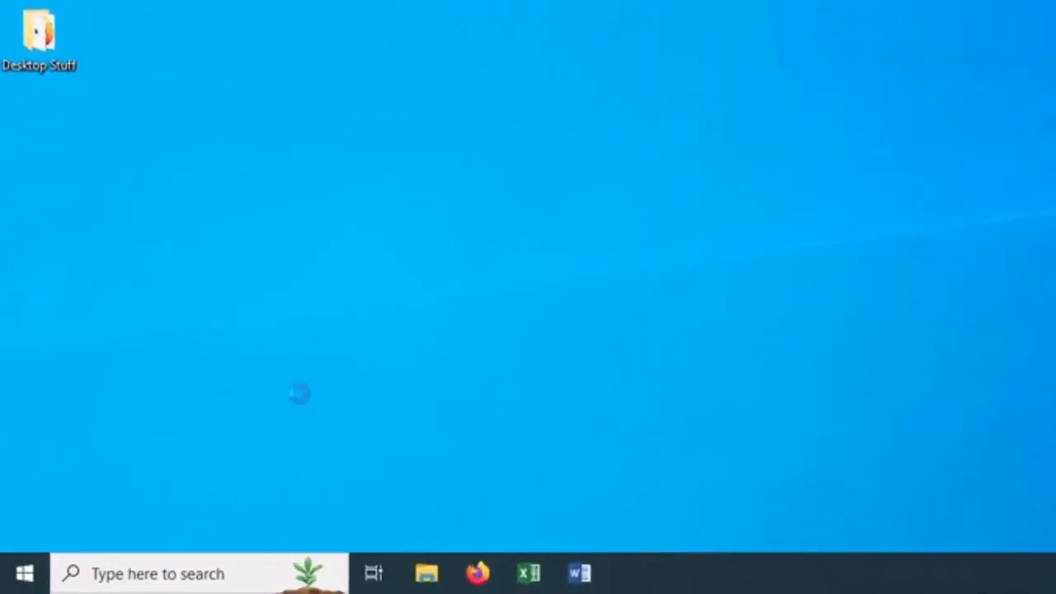
- Run netplwiz and clear 'Users must enter a user name and password to use this computer'
{"action": "type", "text": "netplwiz"}
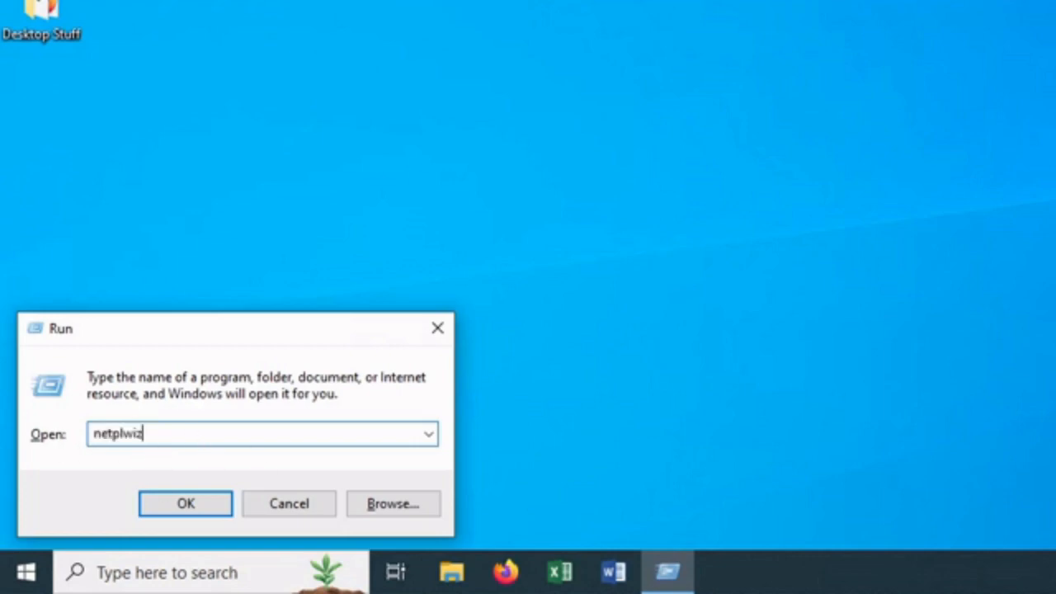
{"action": "mouse_move", "coordinate": [181, 457]}
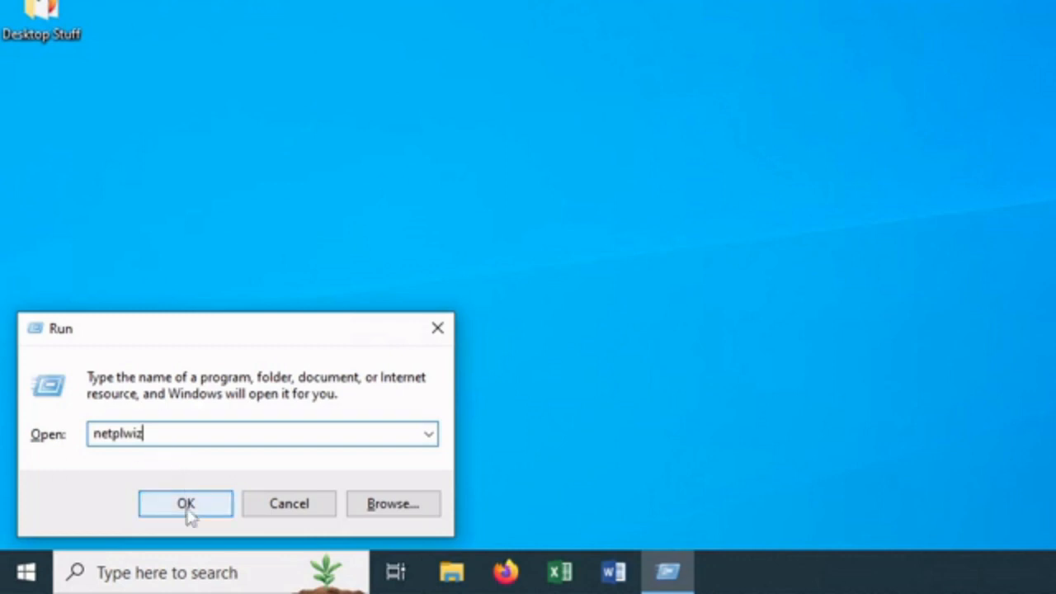
{"action": "left_click", "coordinate": [185, 503]}
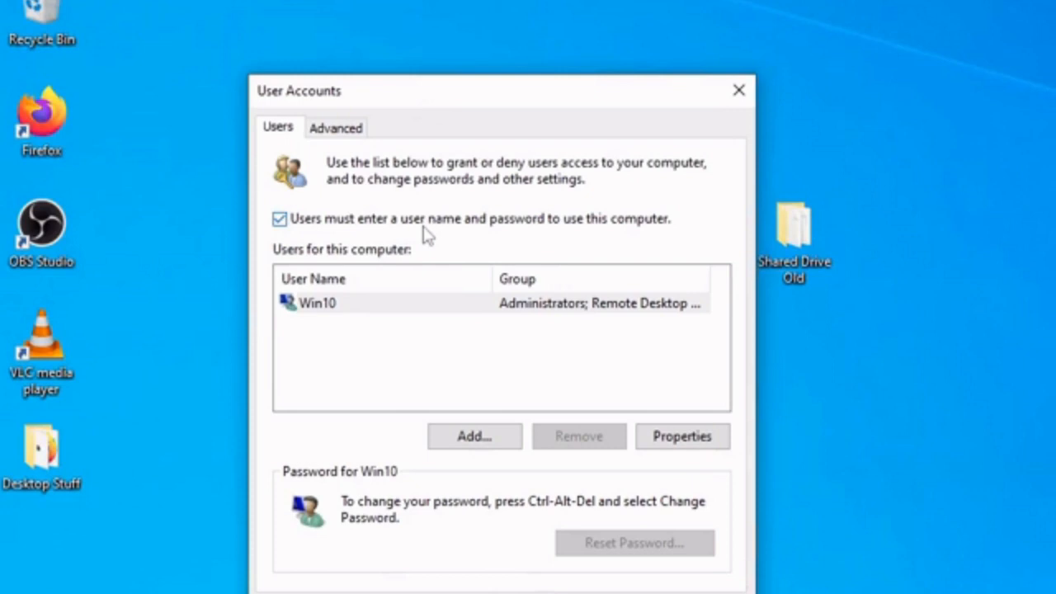
{"action": "mouse_move", "coordinate": [656, 240]}
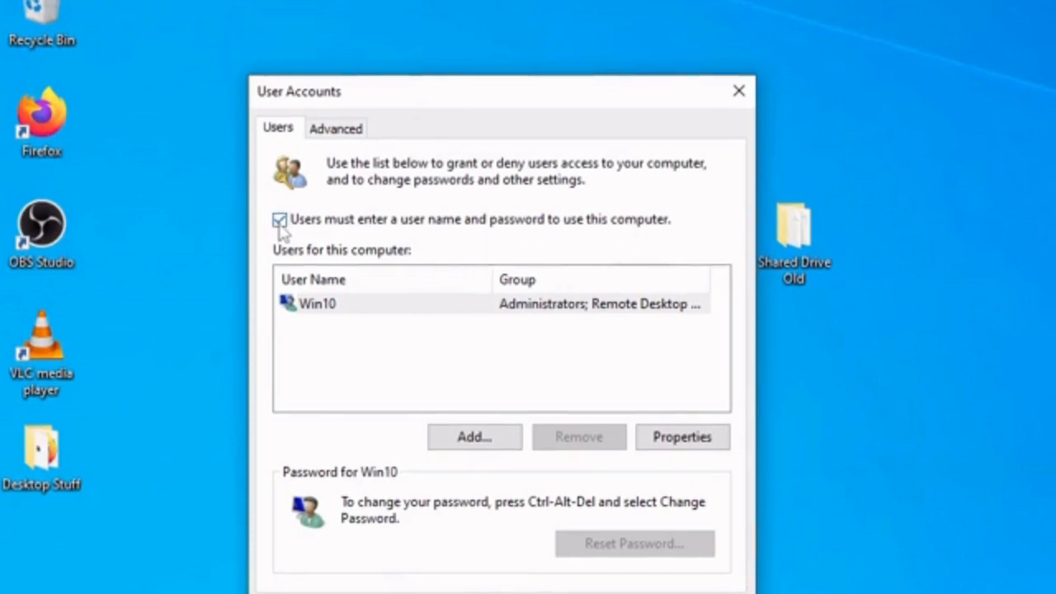
{"action": "left_click", "coordinate": [280, 219]}
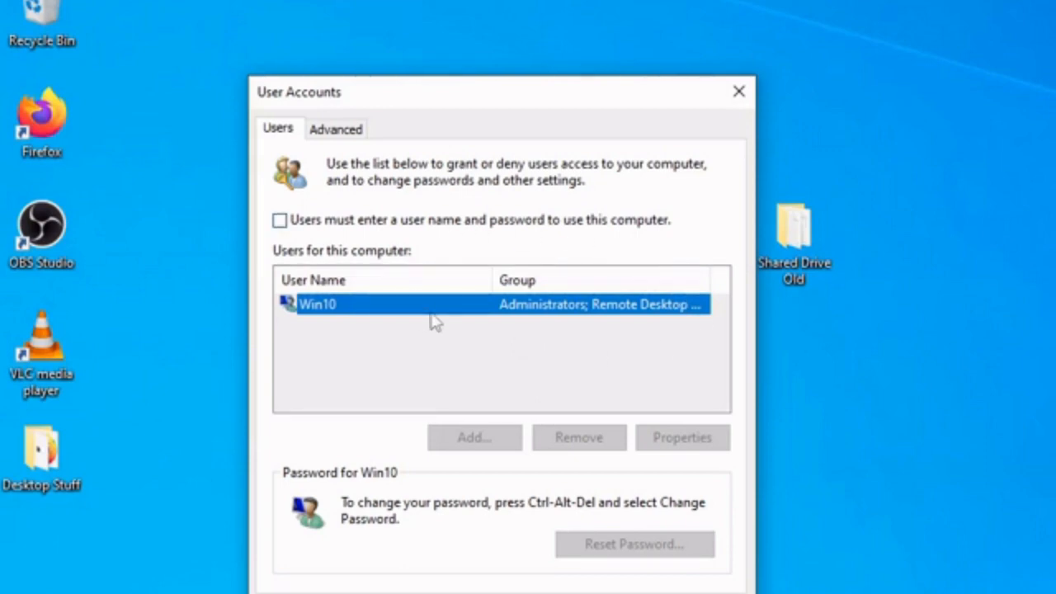
{"action": "mouse_move", "coordinate": [567, 330]}
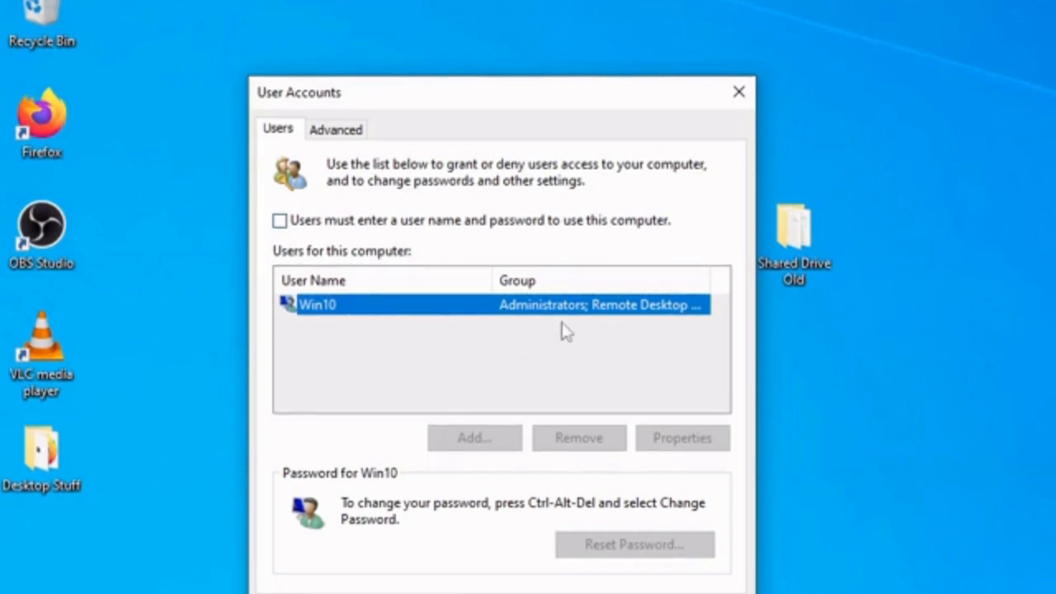
{"action": "left_click", "coordinate": [738, 91]}
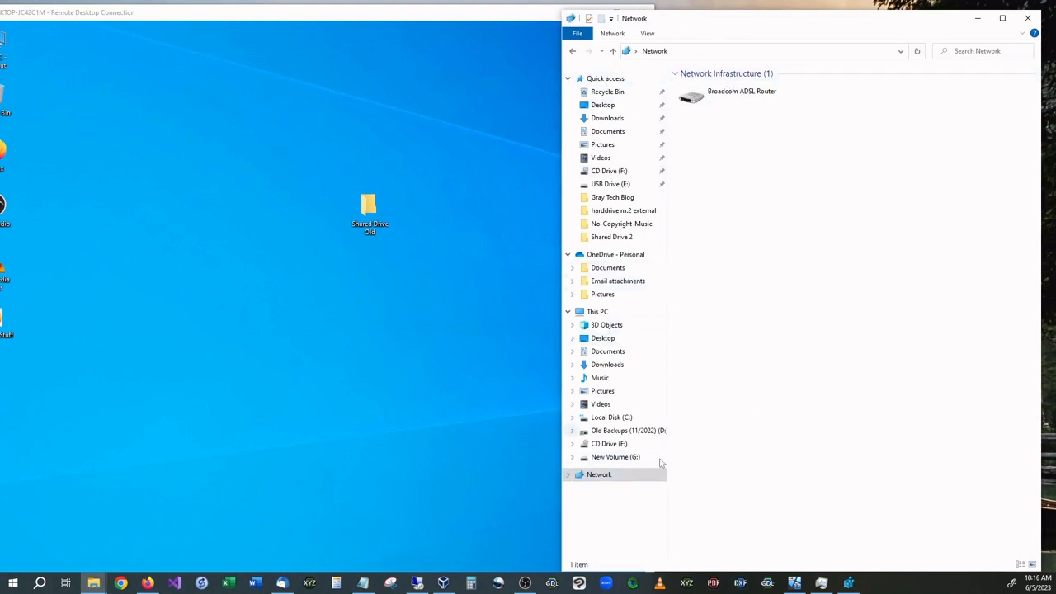
- Show the Network location listing the Broadcom ADSL Router and one other device
{"action": "left_click", "coordinate": [599, 475]}
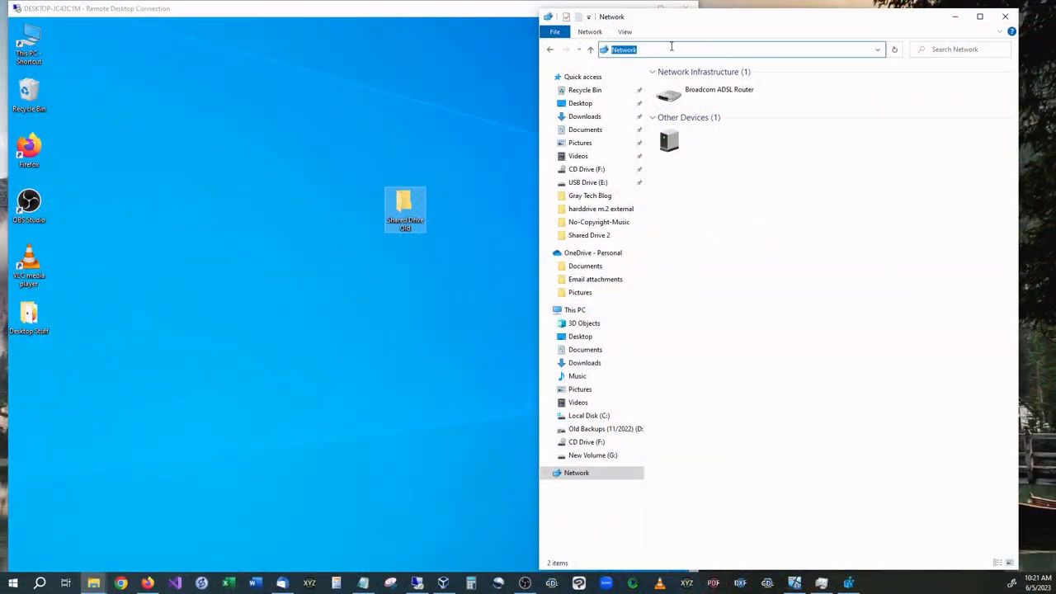
- Go to \\DESKTOP-JC42C1M\Shared Drive Old from the address bar
{"action": "type", "text": "\\\\DESKTOP-JC42C1M\\Shared Drive Old"}
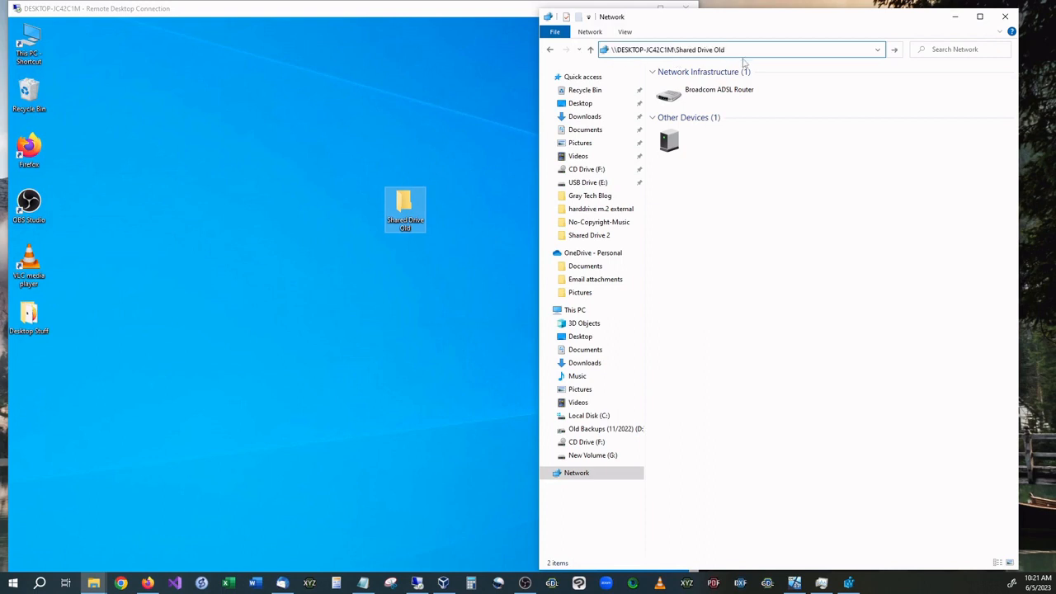
{"action": "left_click", "coordinate": [740, 49]}
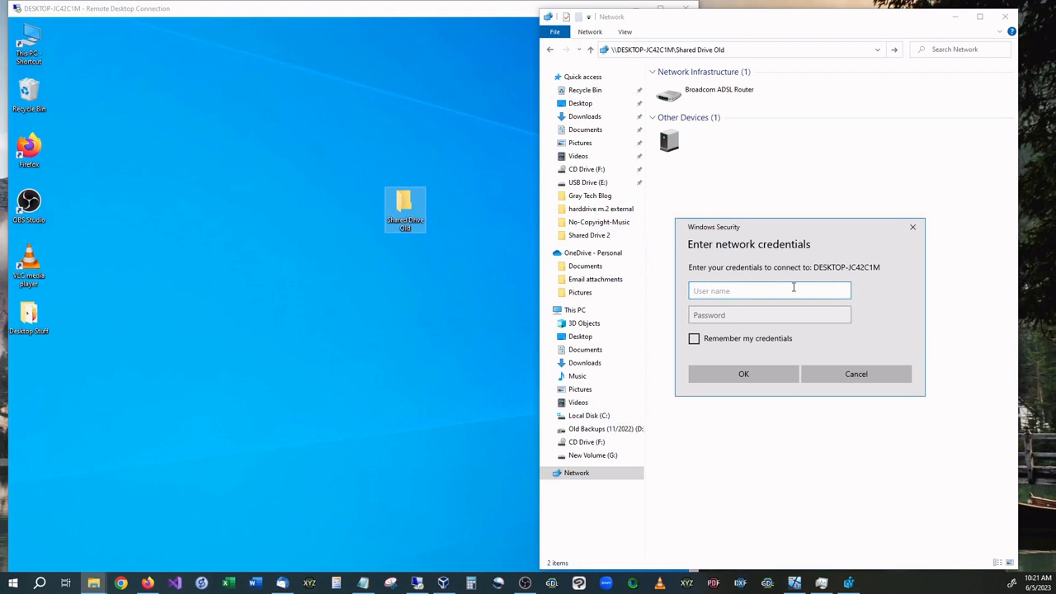
- Connect with the Win10 credentials, remembering them, so the empty share opens
{"action": "type", "text": "W"}
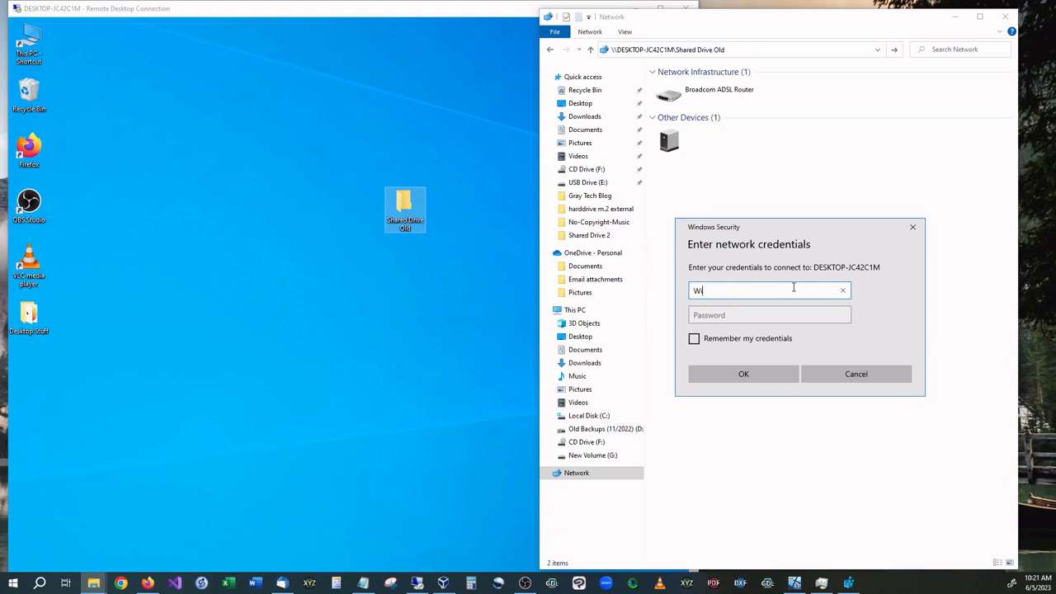
{"action": "type", "text": "in10"}
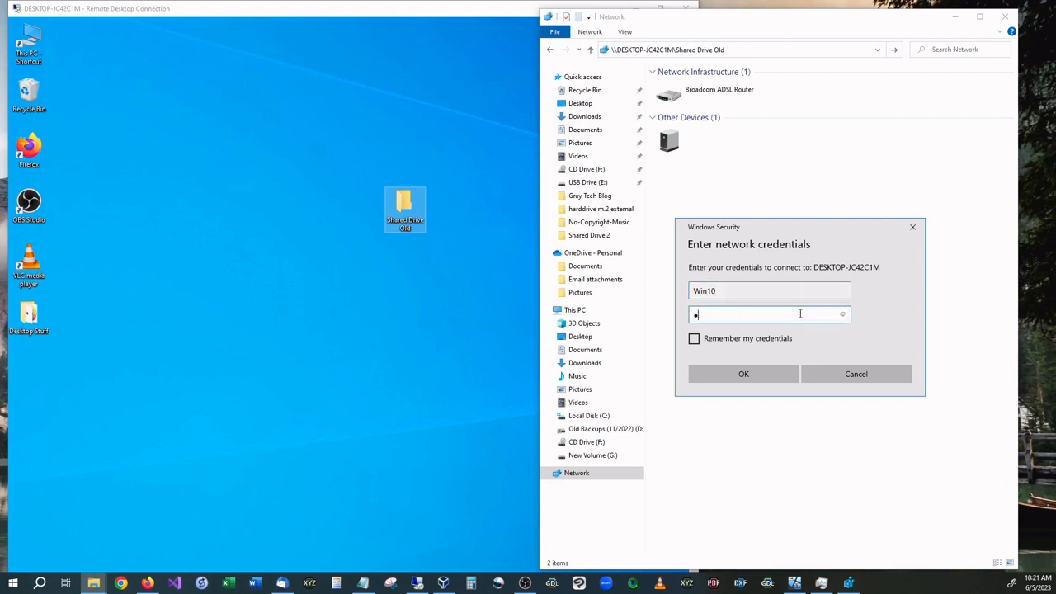
{"action": "left_click", "coordinate": [693, 338]}
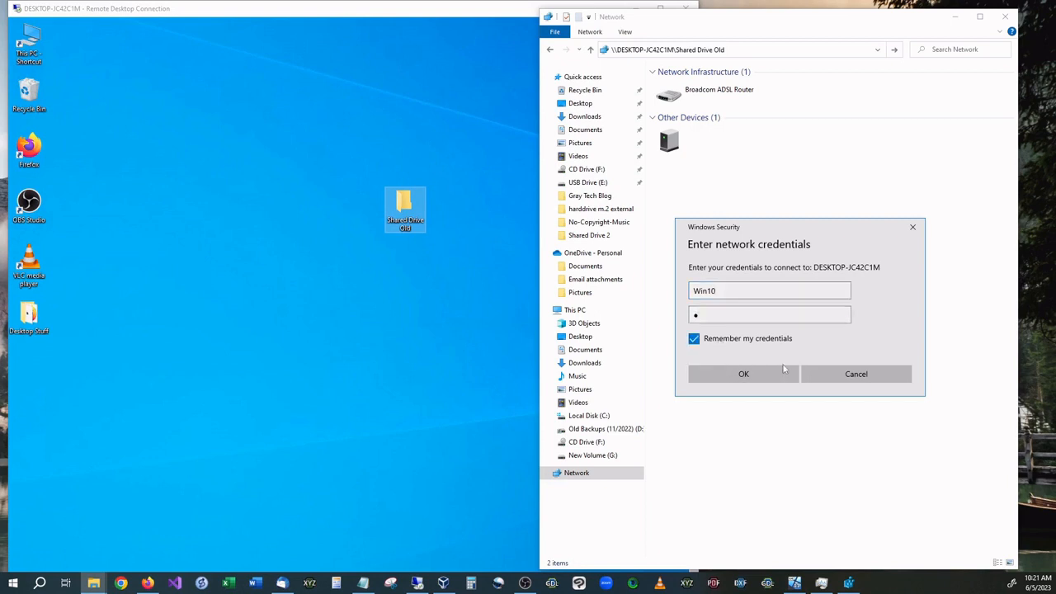
{"action": "left_click", "coordinate": [742, 373]}
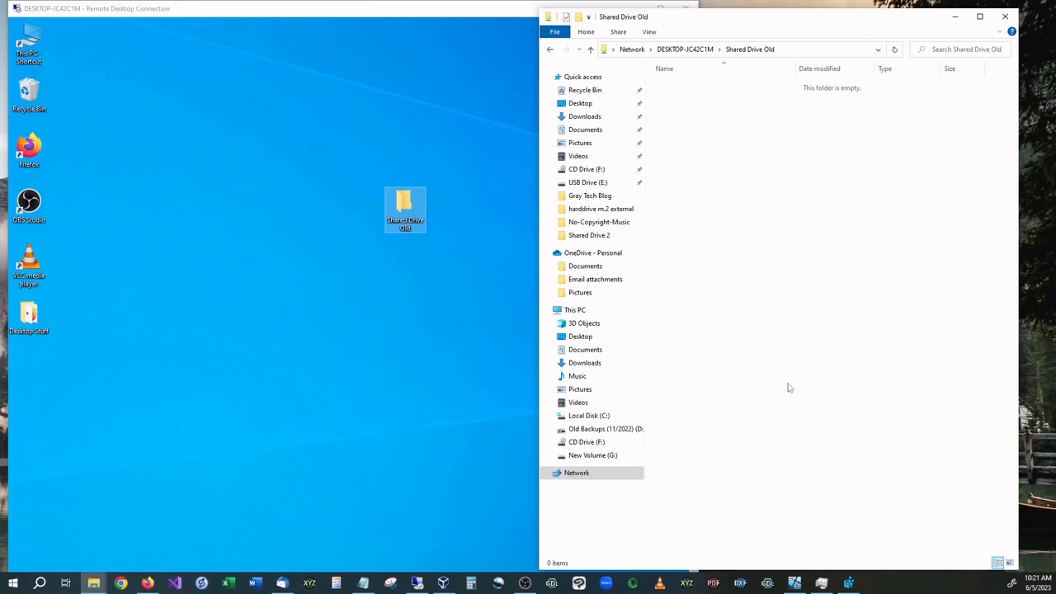
{"action": "mouse_move", "coordinate": [747, 137]}
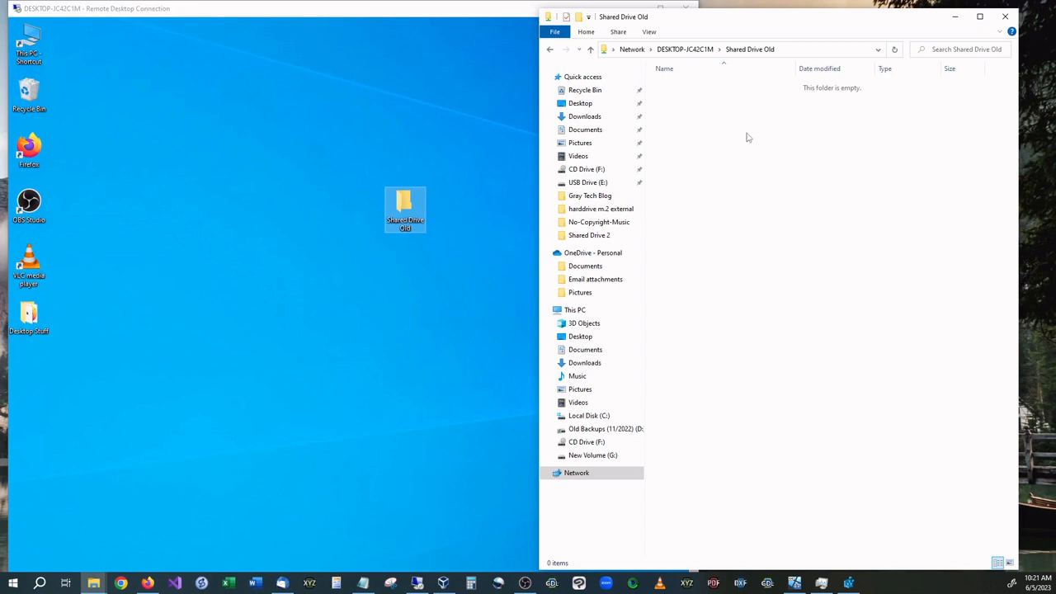
- Create a new text document 'this was not here before.txt' in the share
{"action": "right_click", "coordinate": [746, 136]}
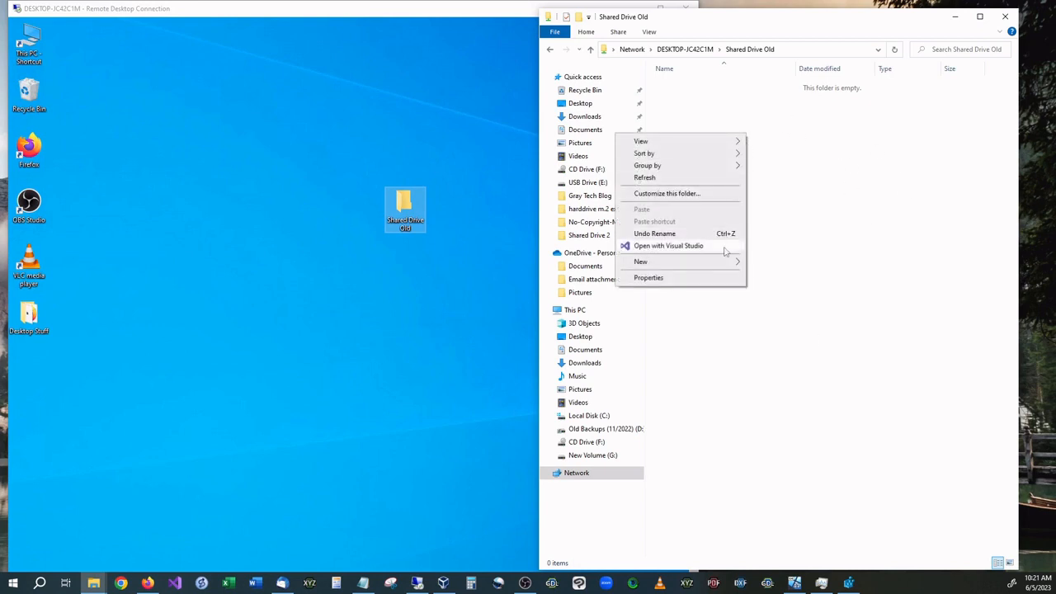
{"action": "left_click", "coordinate": [640, 260]}
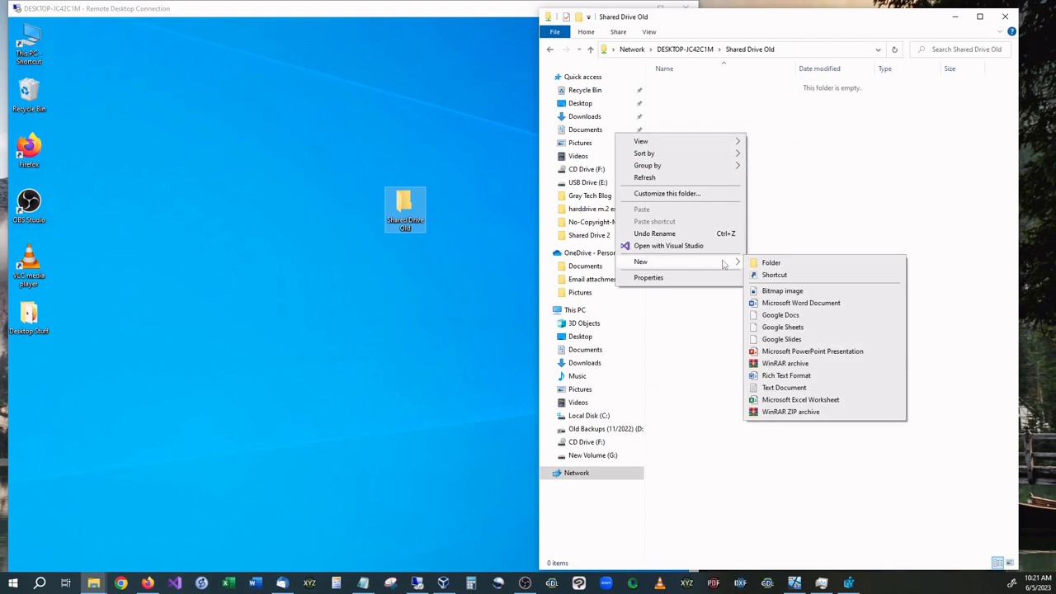
{"action": "left_click", "coordinate": [784, 387]}
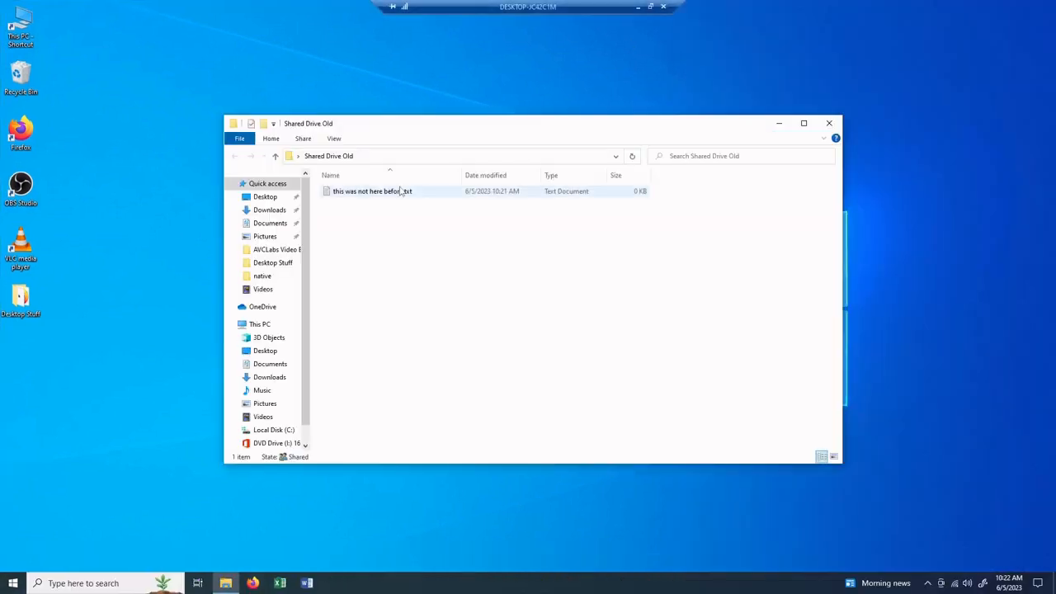
- Duplicate the text file so the share holds the original and its Copy
{"action": "left_click", "coordinate": [371, 192]}
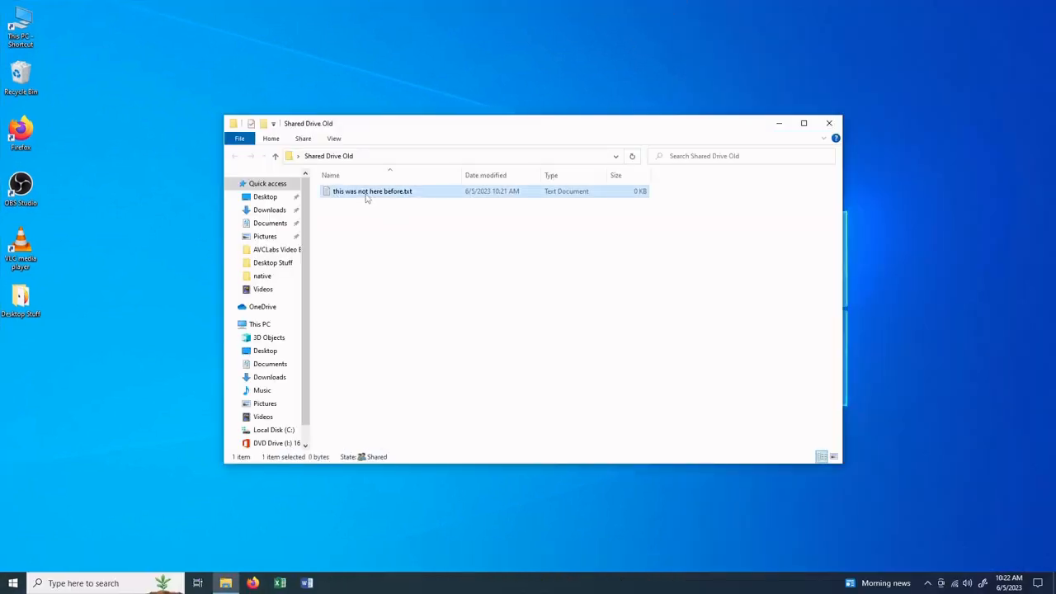
{"action": "right_click", "coordinate": [371, 192]}
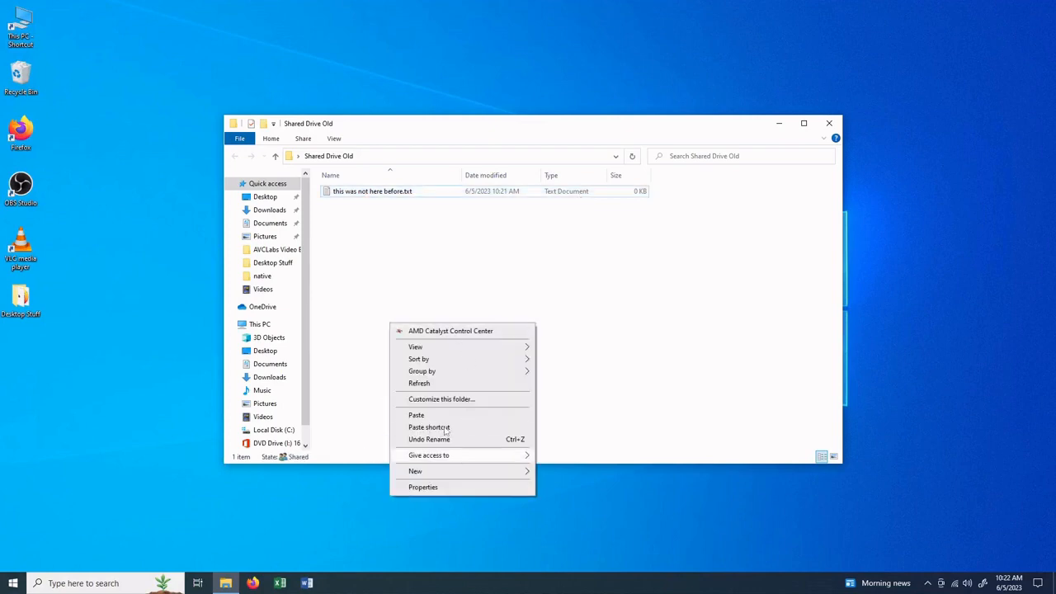
{"action": "left_click", "coordinate": [416, 416]}
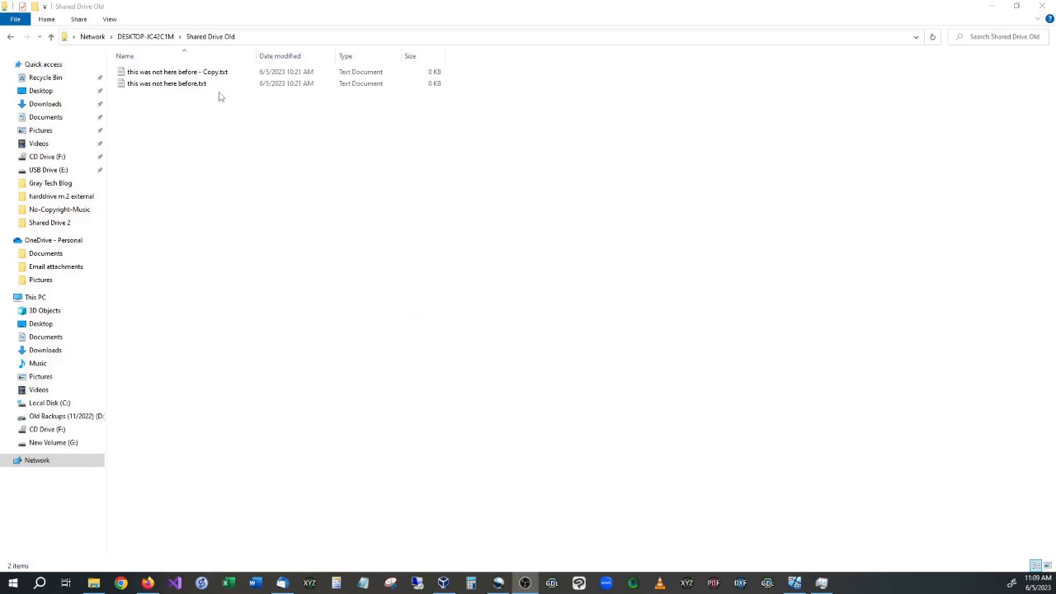
{"action": "mouse_move", "coordinate": [370, 201]}
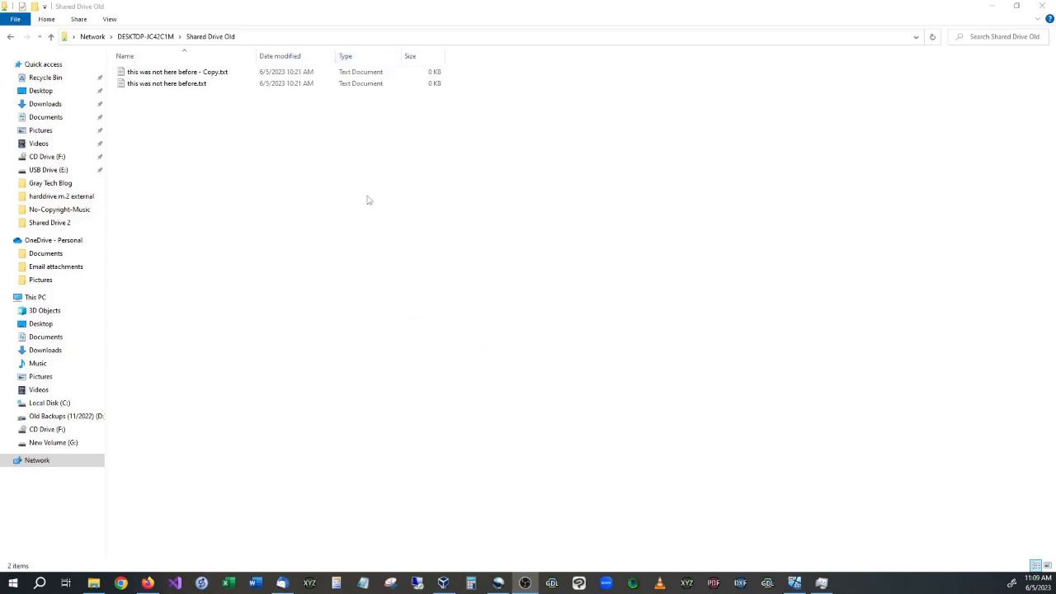
{"action": "mouse_move", "coordinate": [217, 94]}
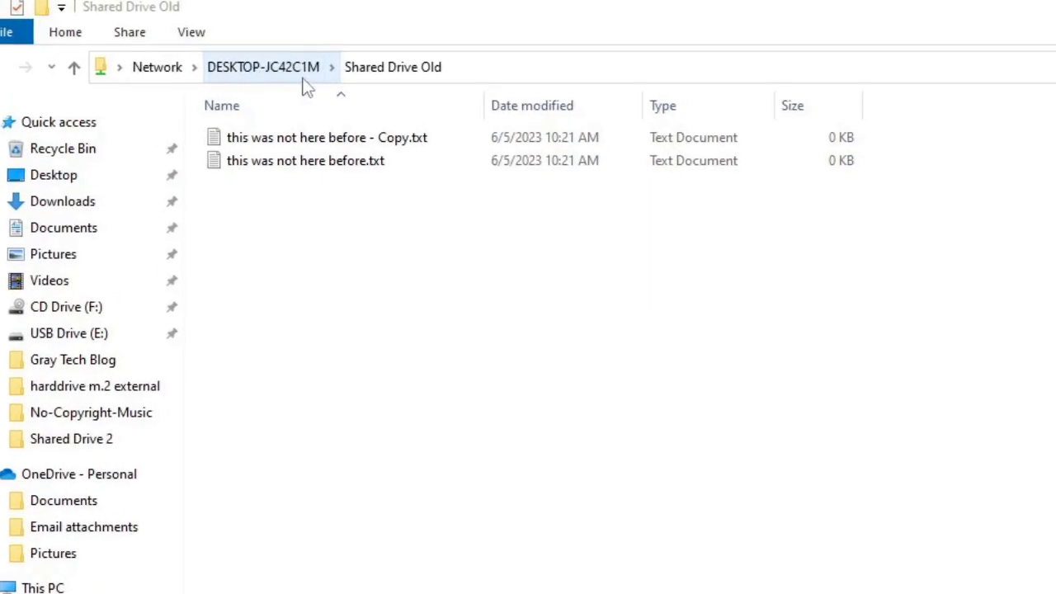
{"action": "mouse_move", "coordinate": [251, 75]}
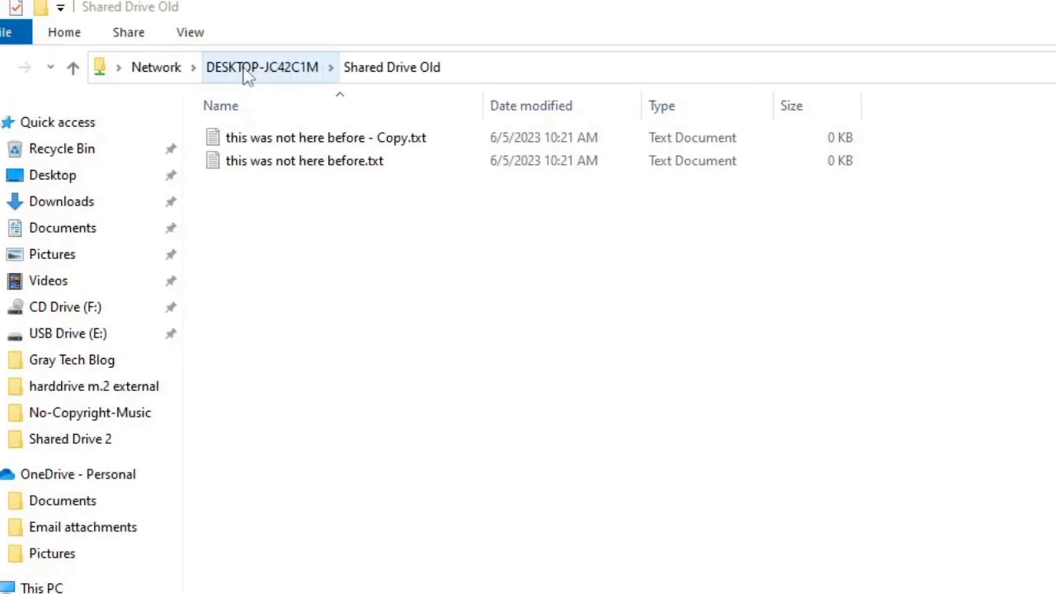
- From DESKTOP-JC42C1M's share list, request a shortcut to Shared Drive Old, triggering the desktop-shortcut prompt
{"action": "left_click", "coordinate": [261, 66]}
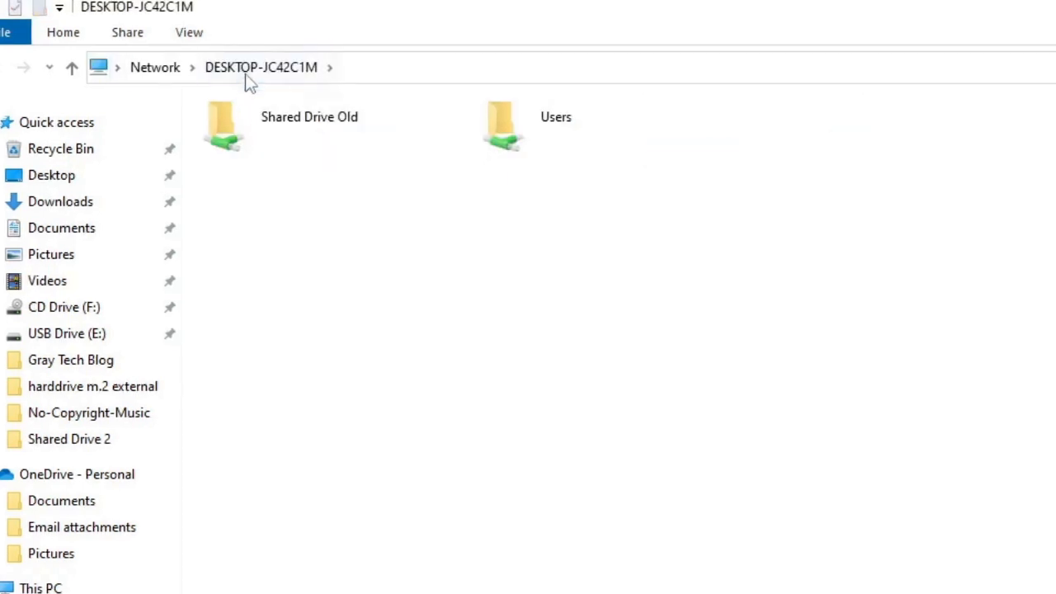
{"action": "left_click", "coordinate": [308, 129]}
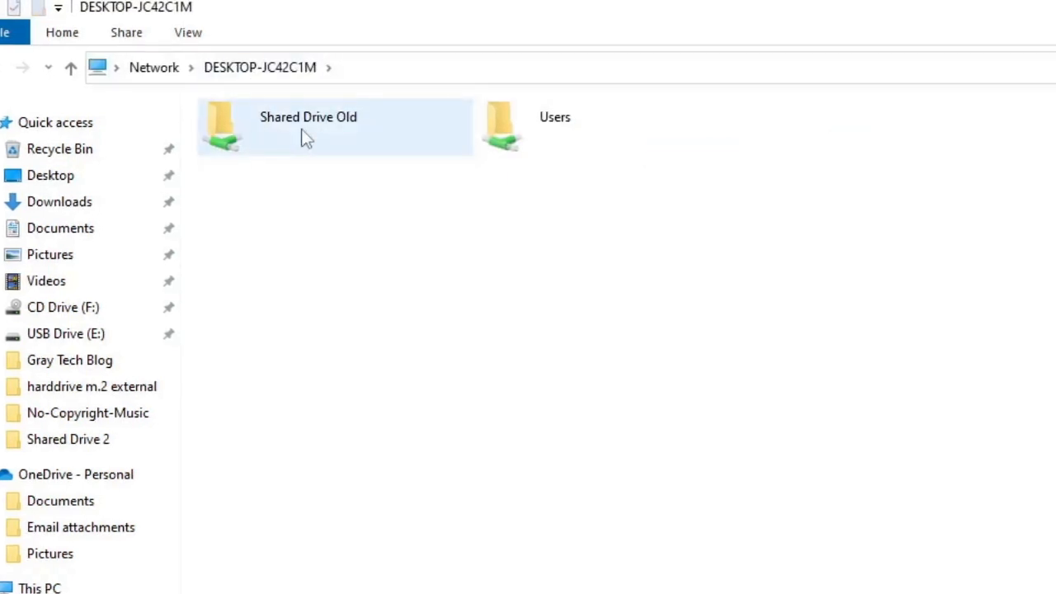
{"action": "right_click", "coordinate": [307, 129]}
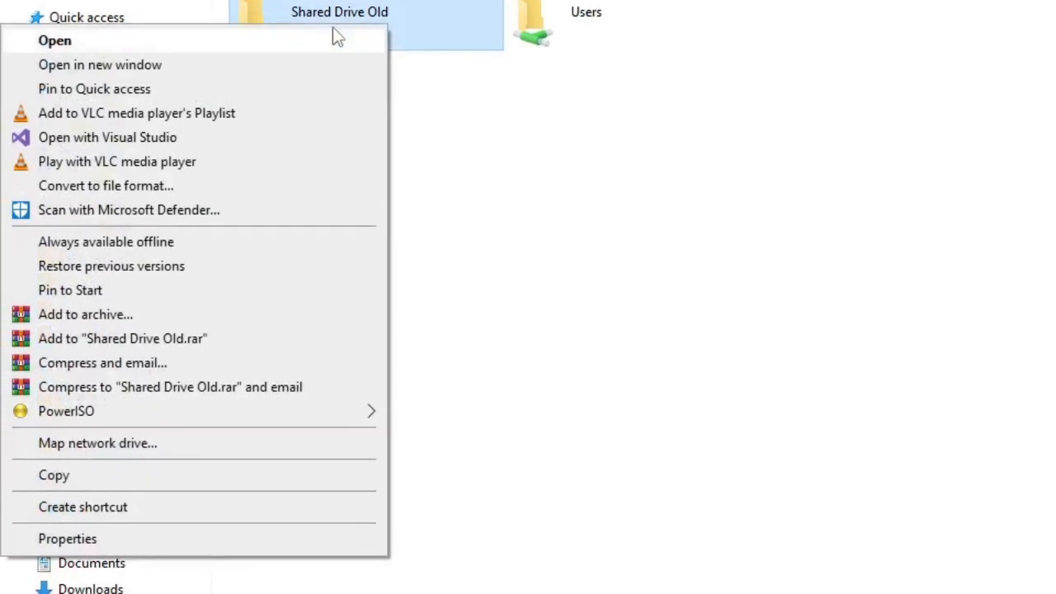
{"action": "mouse_move", "coordinate": [274, 524]}
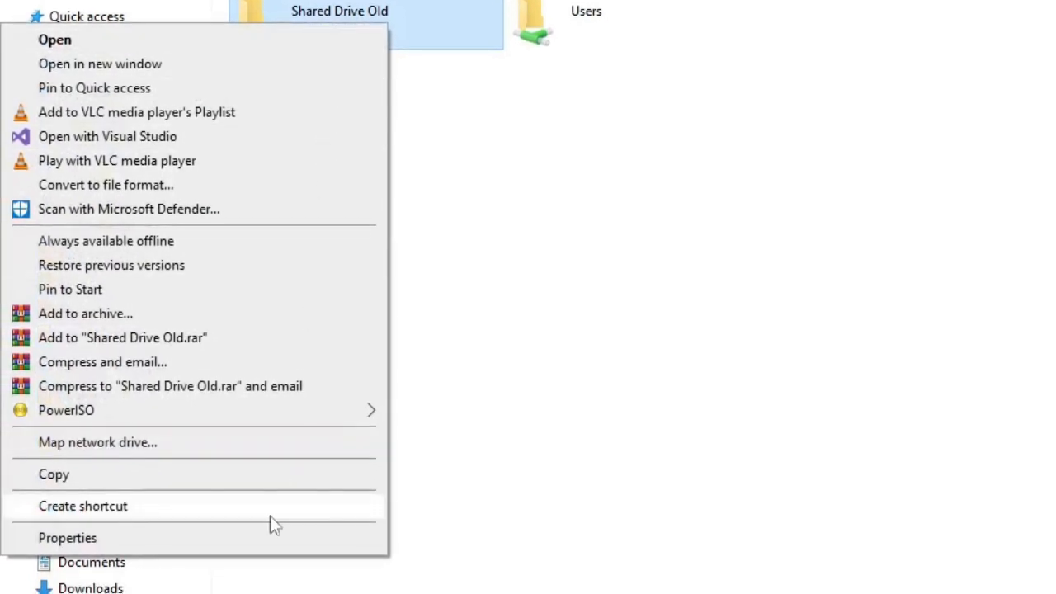
{"action": "left_click", "coordinate": [83, 504]}
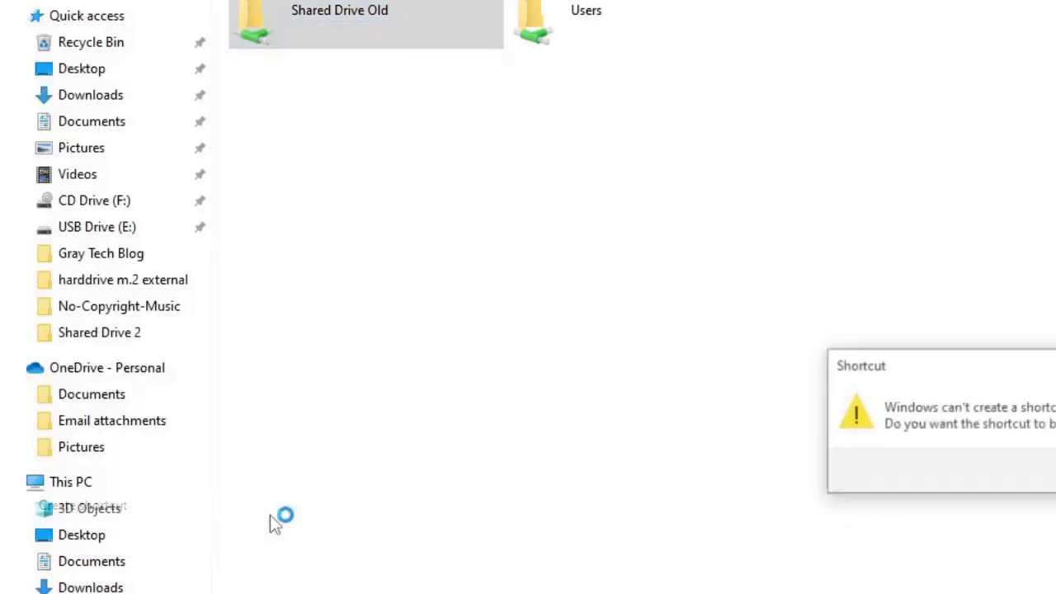